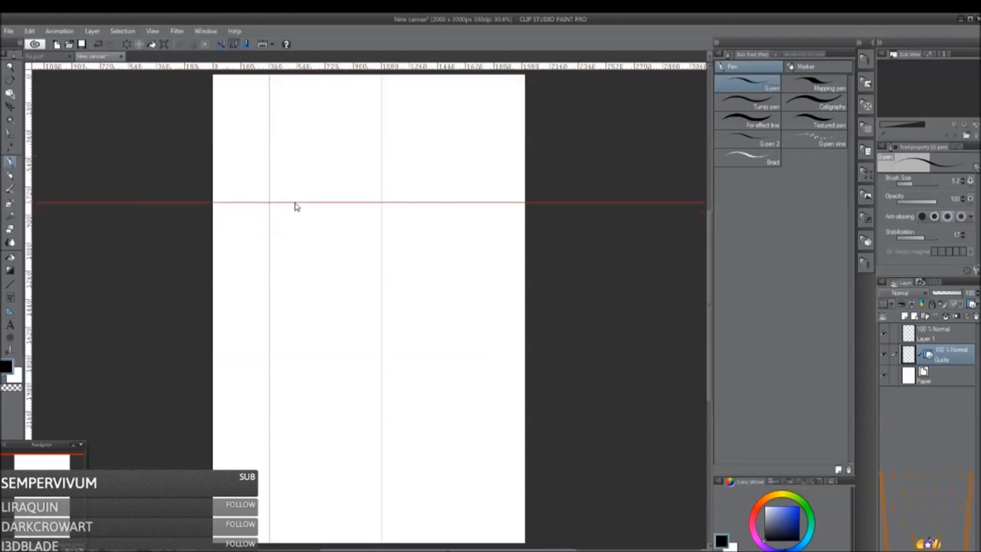
Step: Rotate the blank guided canvas view to a tilted angle
drag(297, 205, 311, 349)
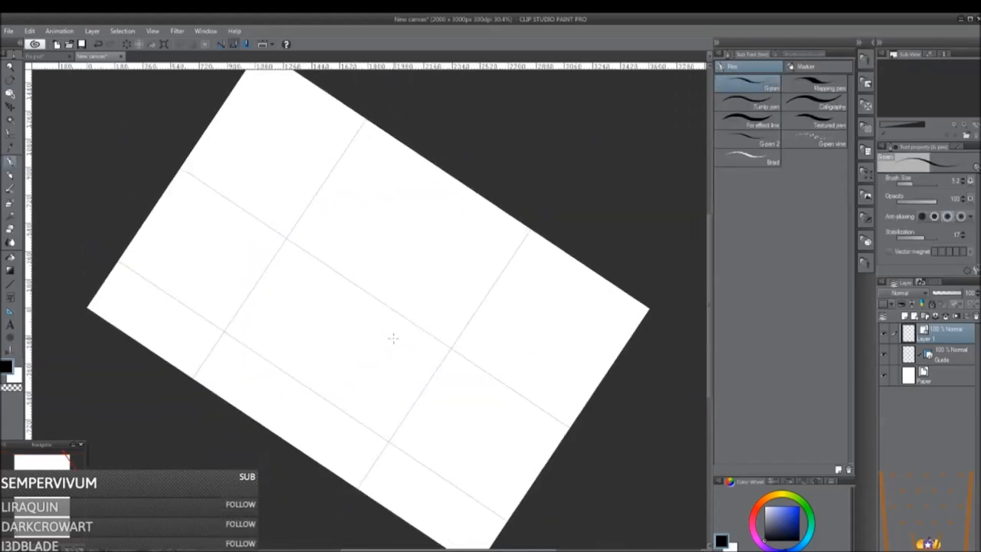
mouse_move(279, 294)
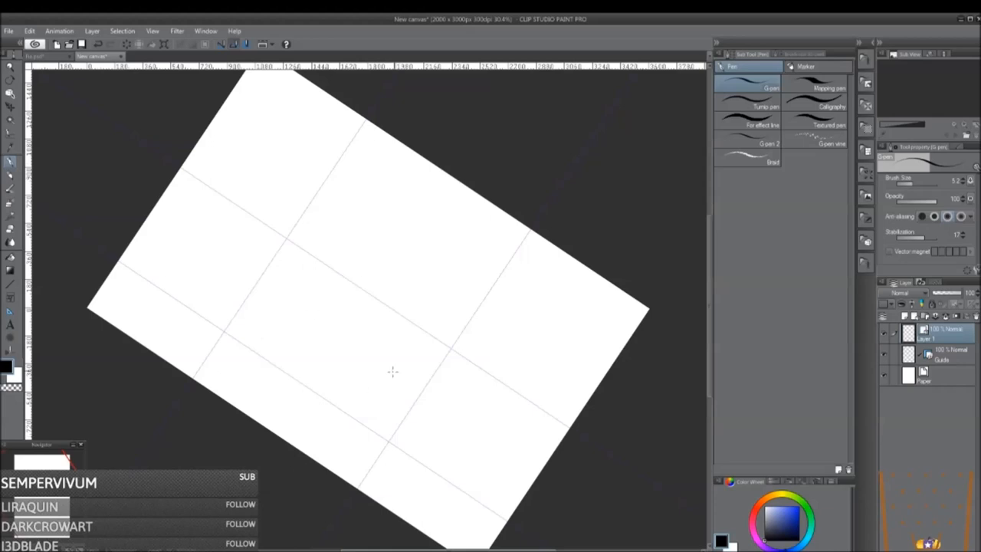
mouse_move(248, 281)
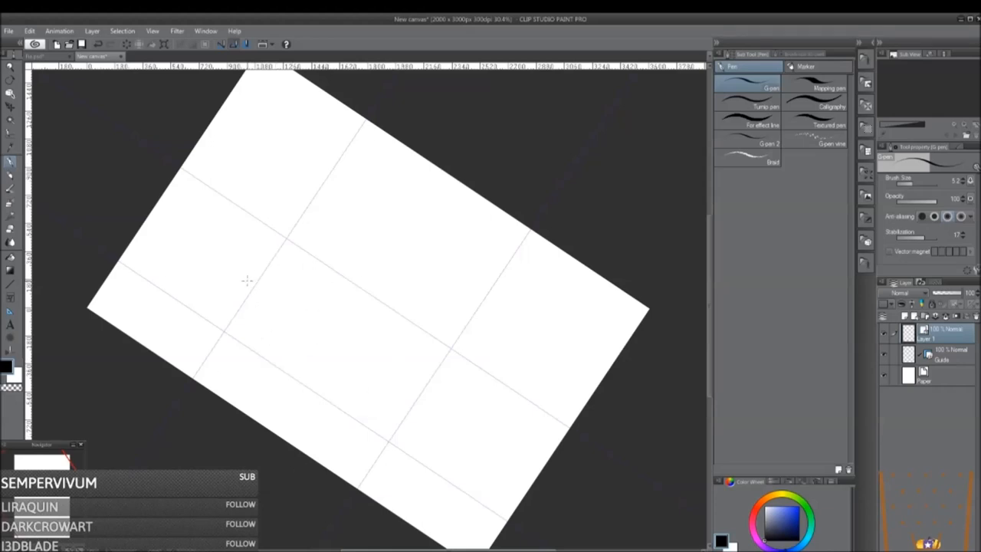
mouse_move(353, 190)
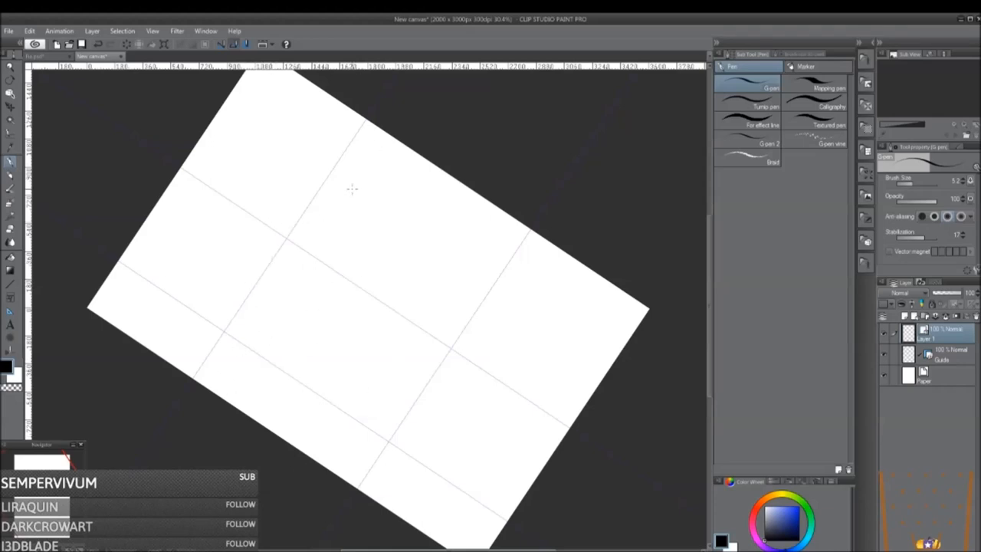
mouse_move(224, 331)
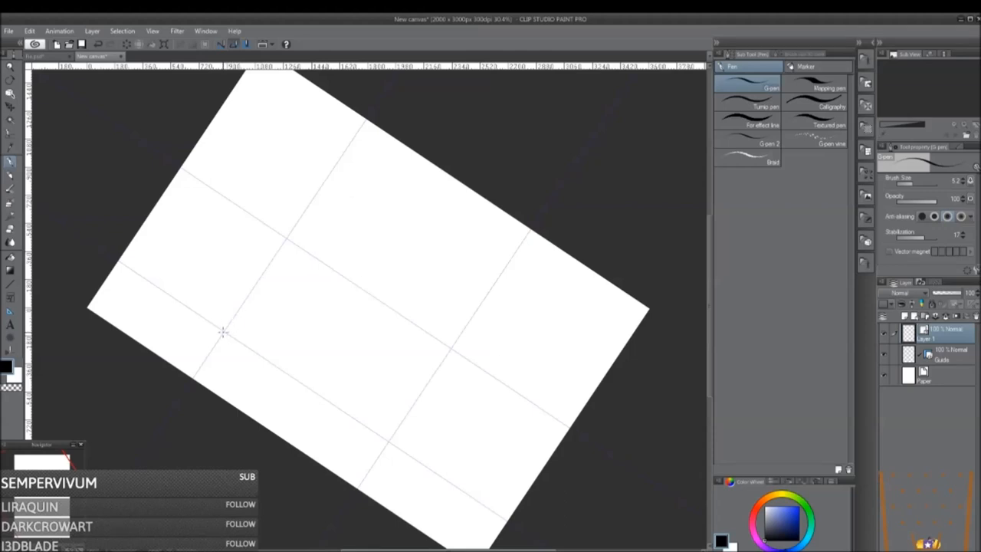
mouse_move(246, 356)
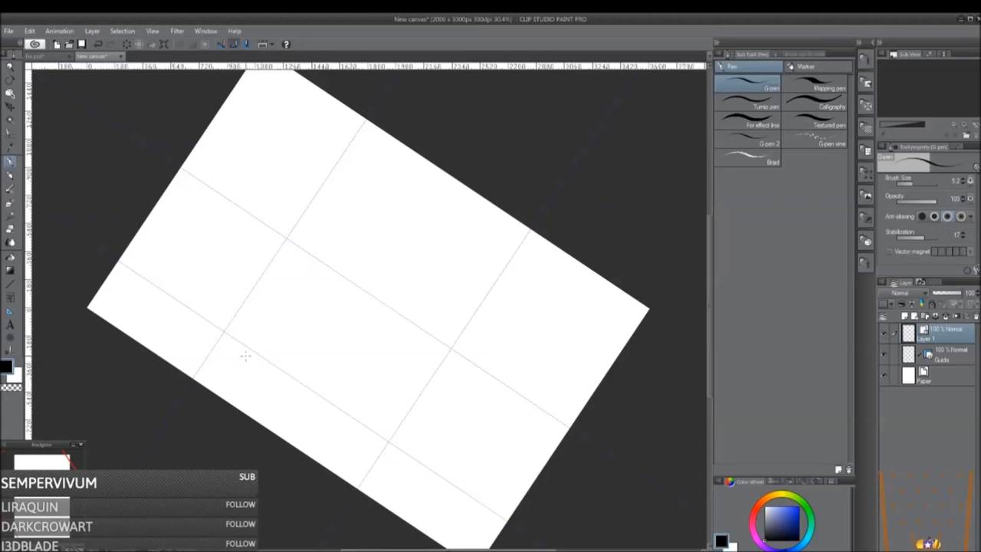
mouse_move(227, 331)
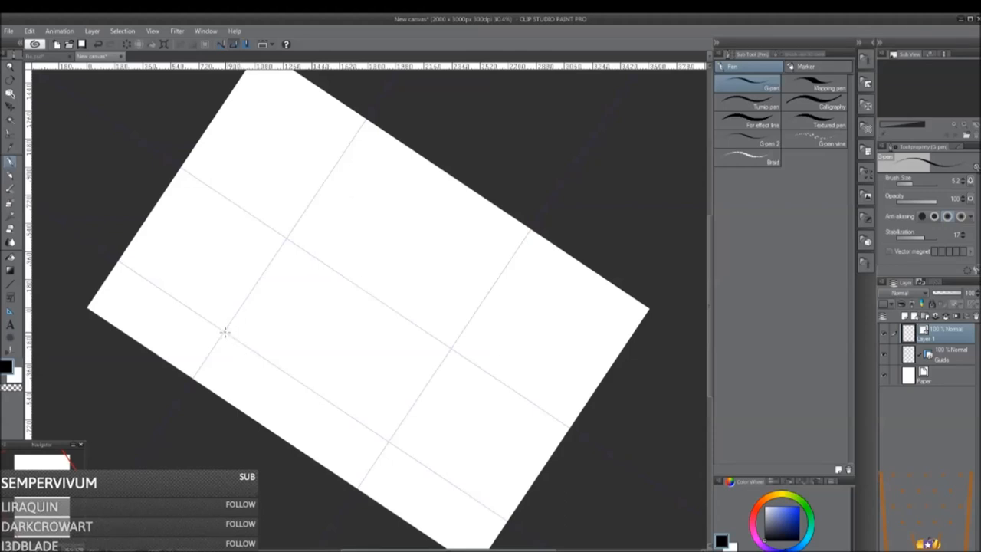
Step: Draw a thick black rectangular outline along the guide lines with straight pen strokes
drag(224, 331, 285, 239)
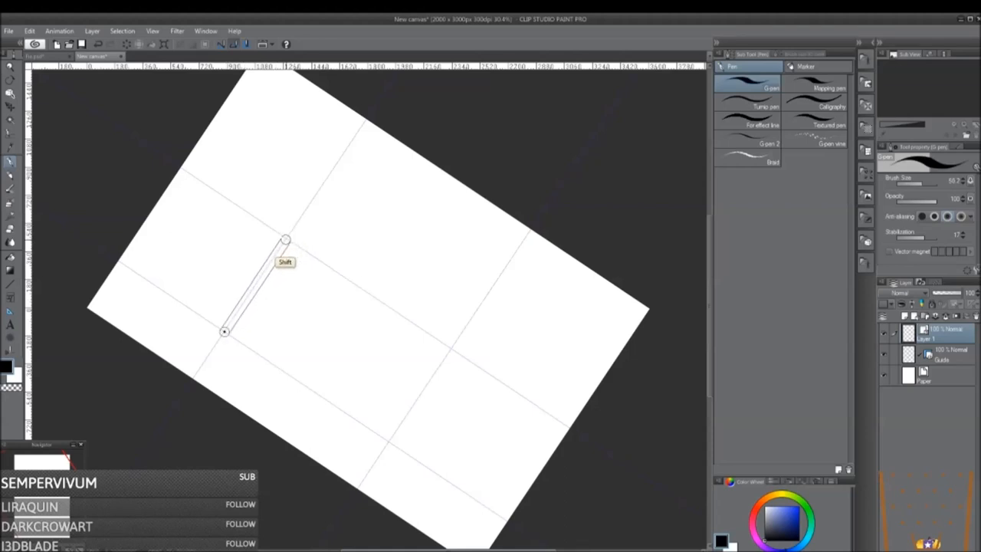
drag(285, 239, 451, 350)
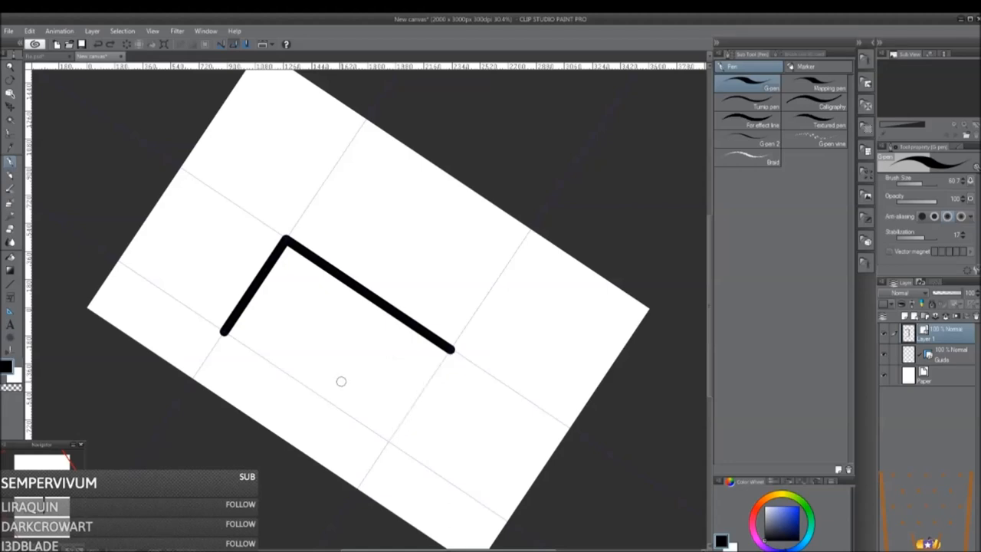
drag(452, 349, 393, 428)
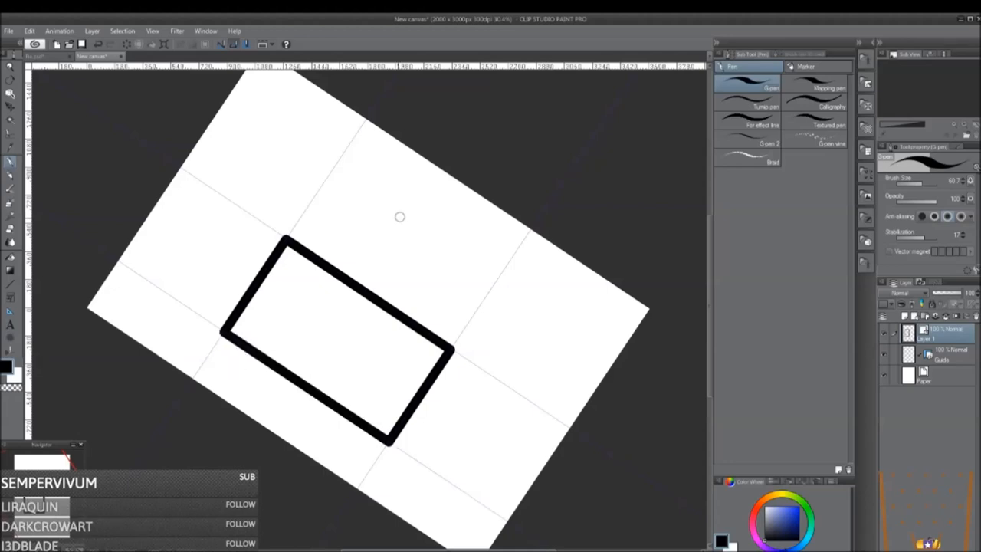
mouse_move(267, 329)
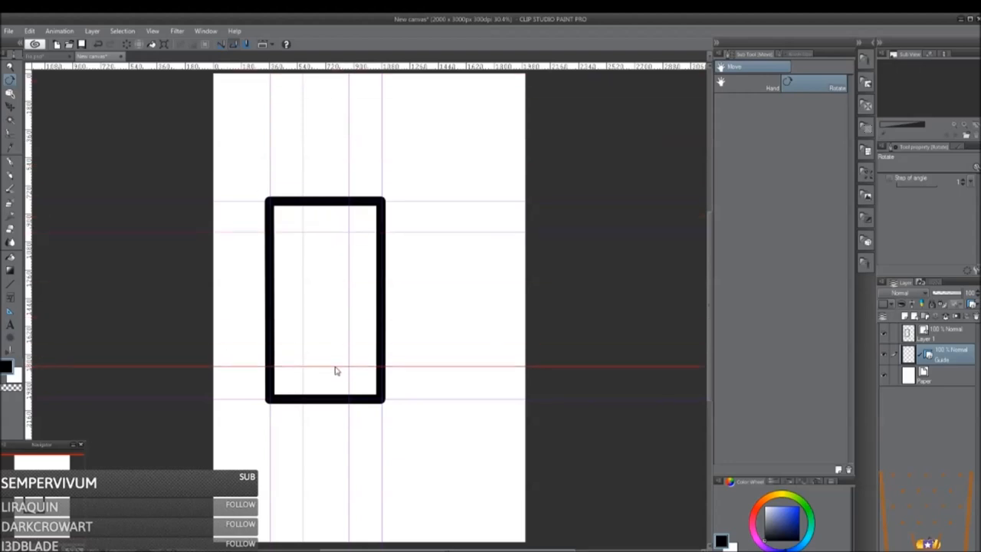
Step: Draw a smaller rectangle inside the outer outline
click(11, 162)
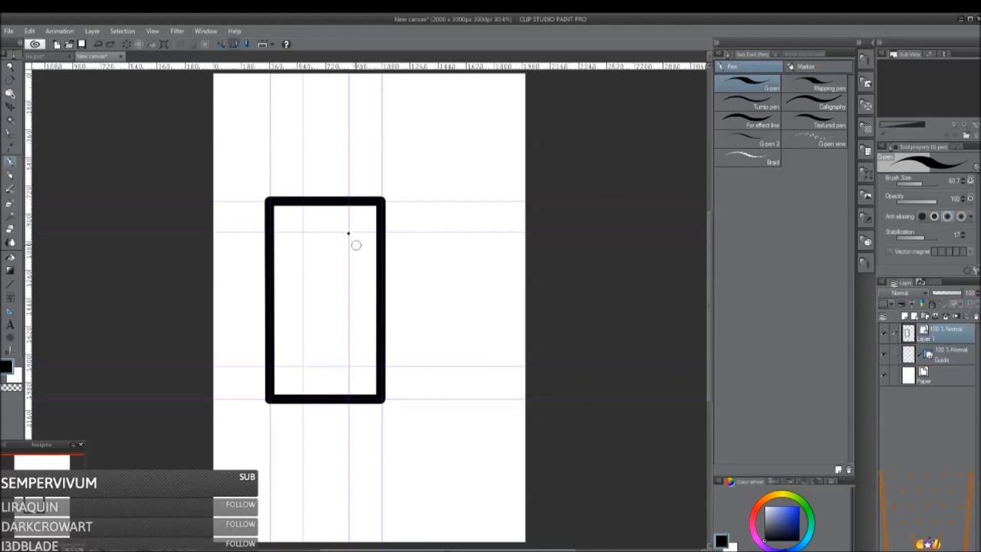
drag(349, 233, 349, 368)
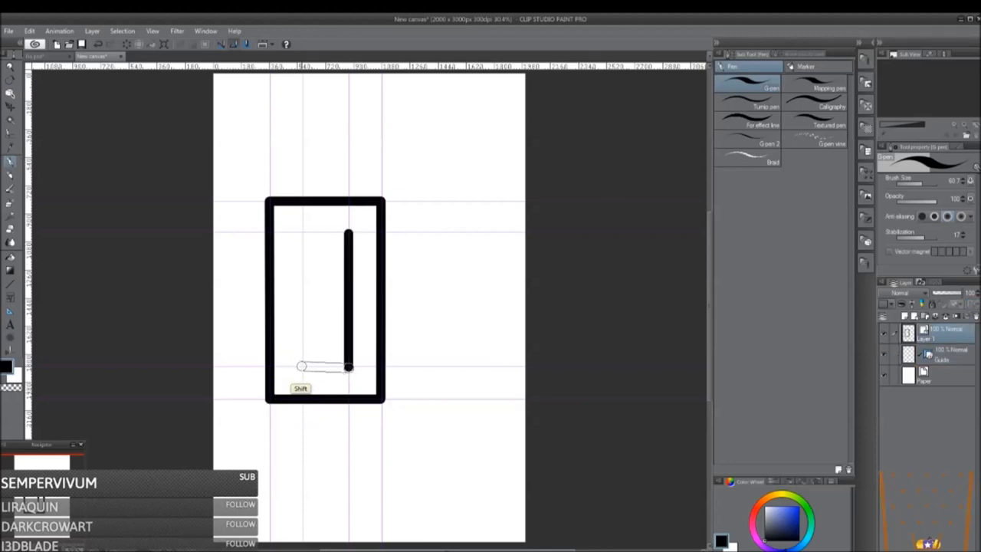
drag(303, 367, 304, 231)
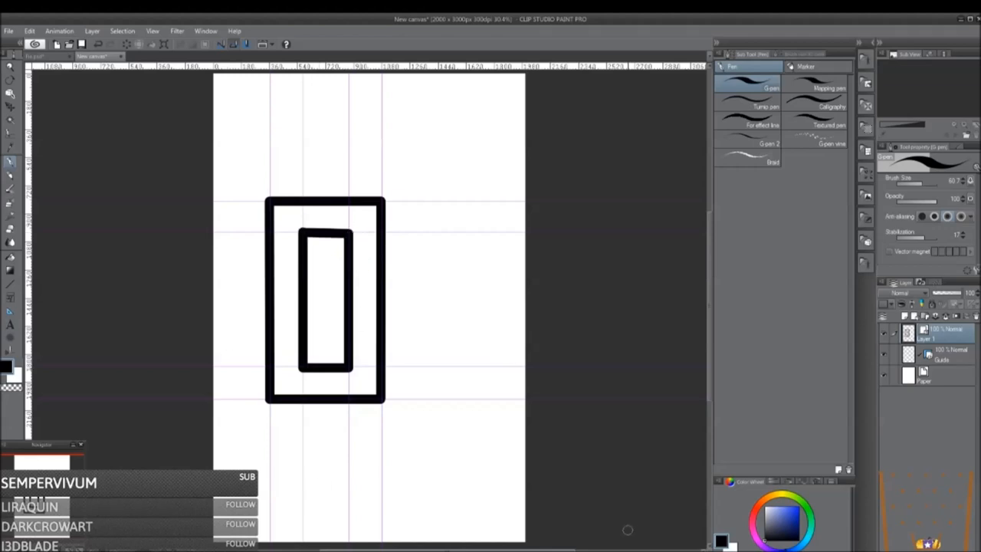
mouse_move(308, 257)
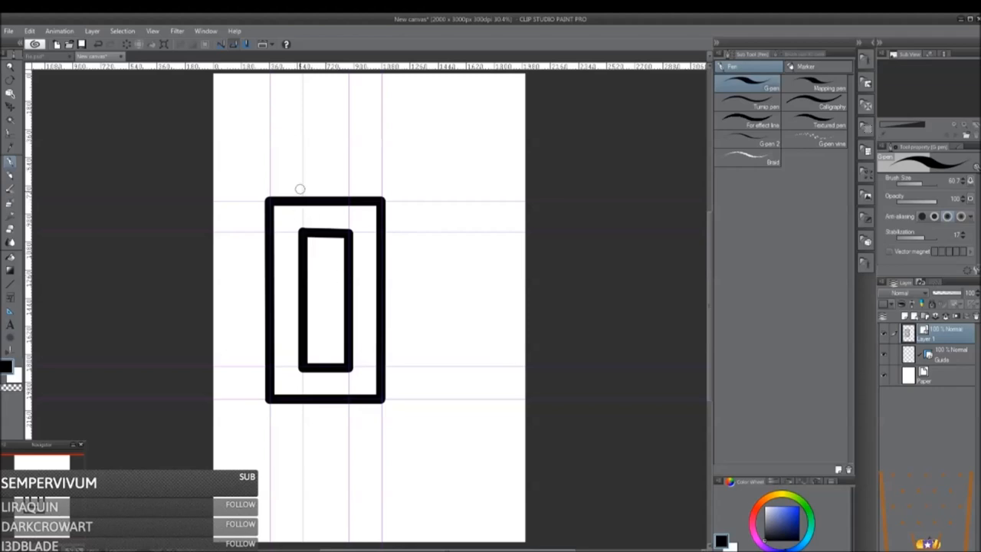
mouse_move(305, 264)
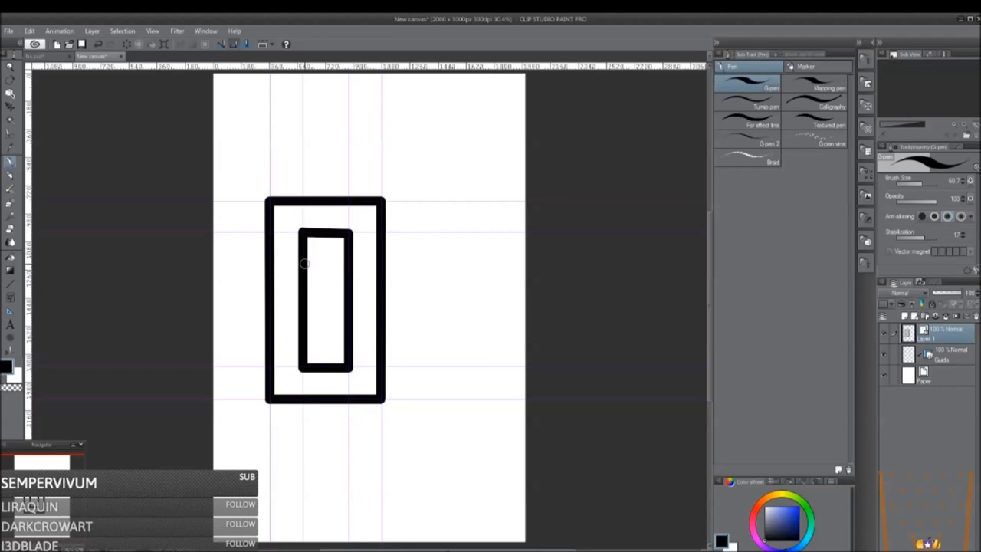
Step: Add a crossbar across the inner rectangle and a long vertical line rising above it
drag(304, 263, 345, 263)
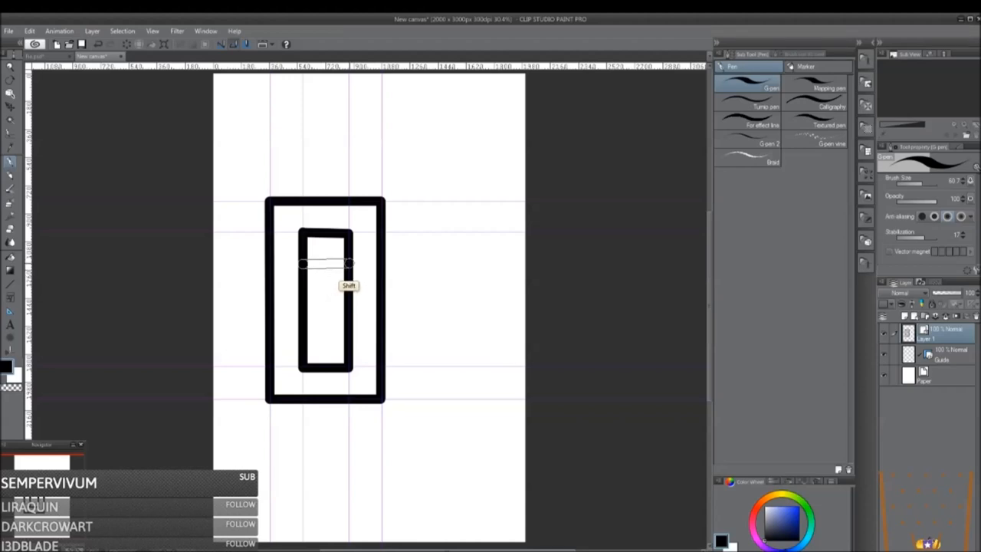
drag(350, 264, 347, 87)
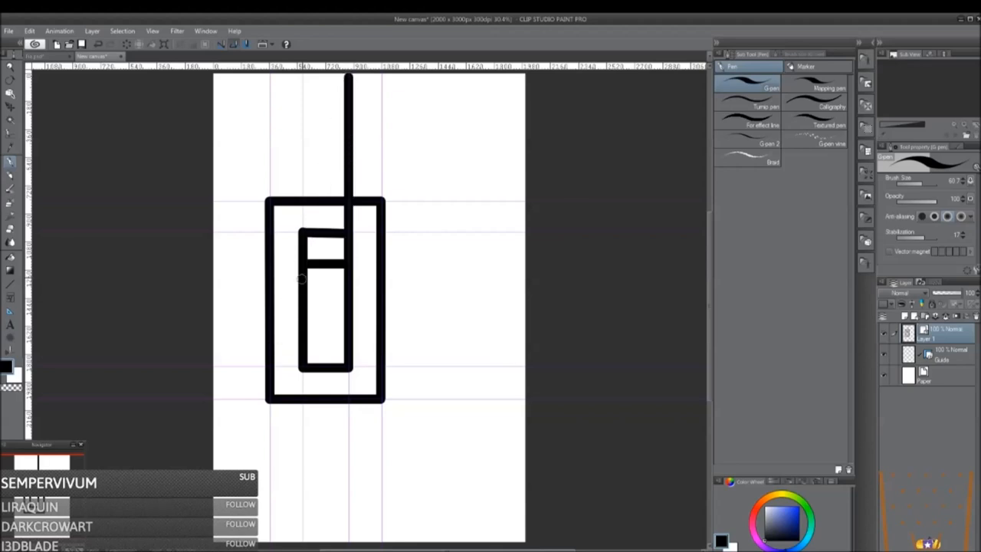
mouse_move(303, 263)
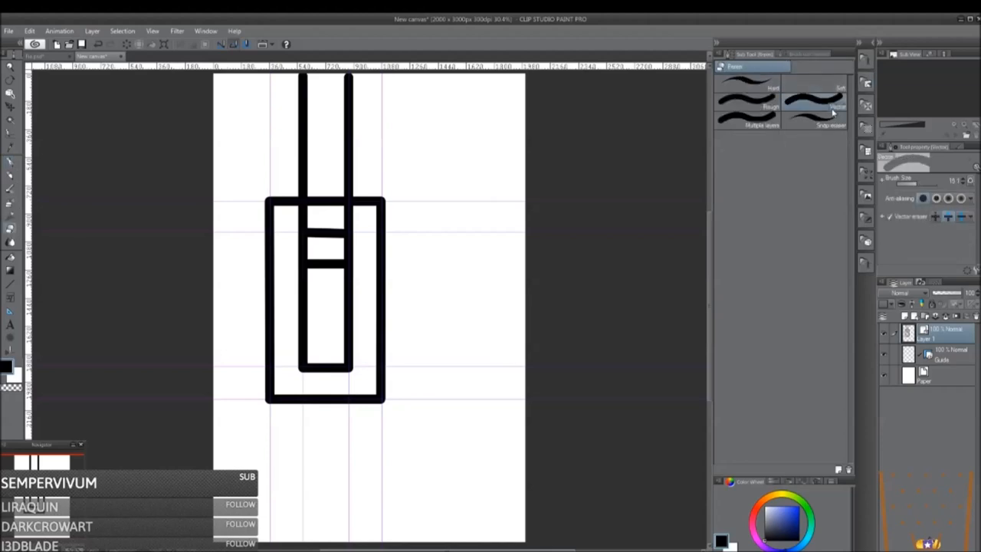
mouse_move(27, 238)
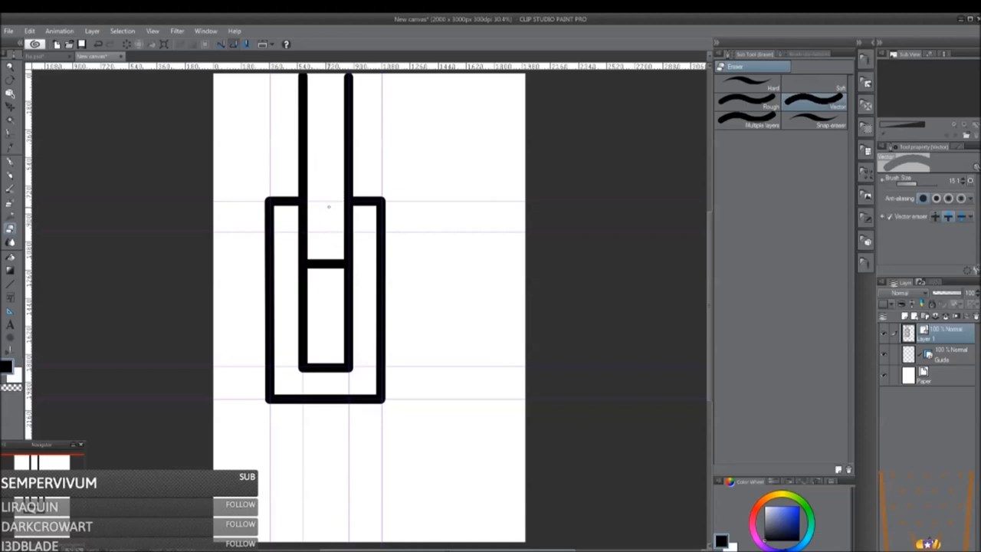
mouse_move(289, 350)
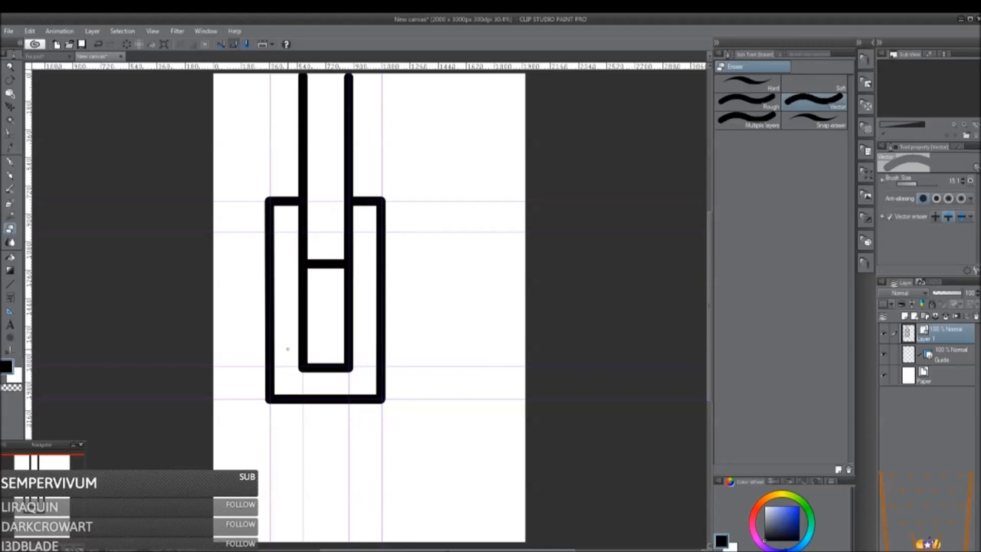
mouse_move(242, 138)
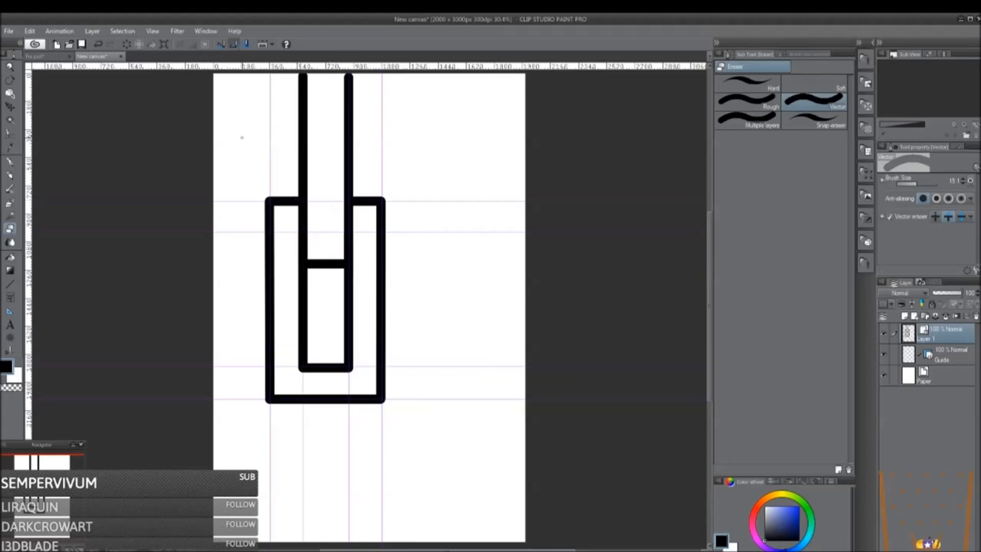
Step: Draw slanted lines forming a V-shaped notch where the shaft meets the inner rectangle
click(9, 162)
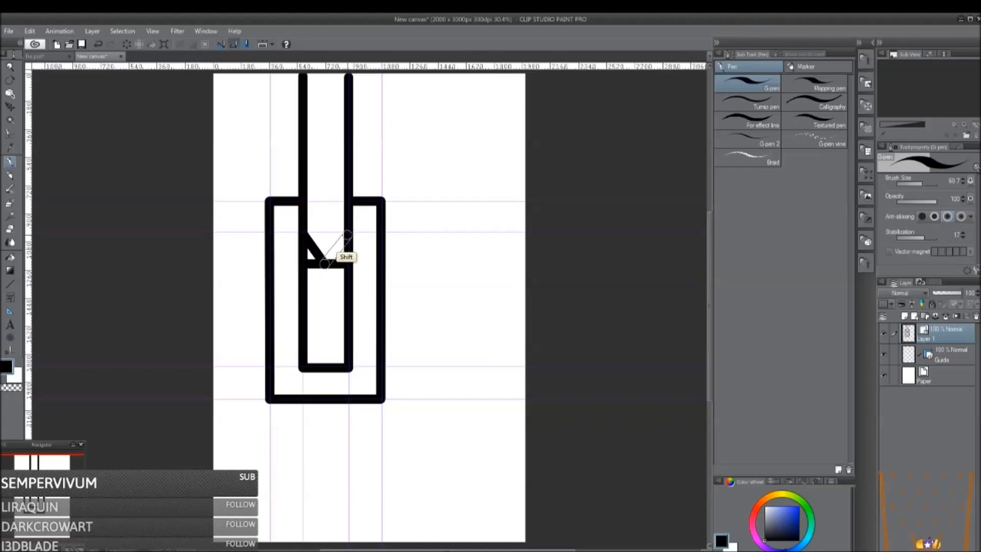
drag(349, 233, 321, 264)
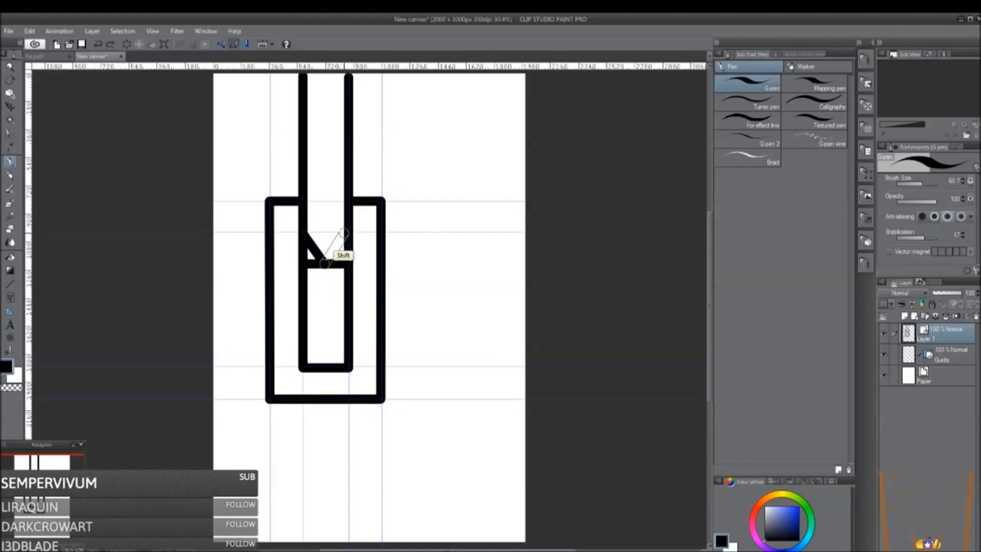
drag(343, 231, 322, 264)
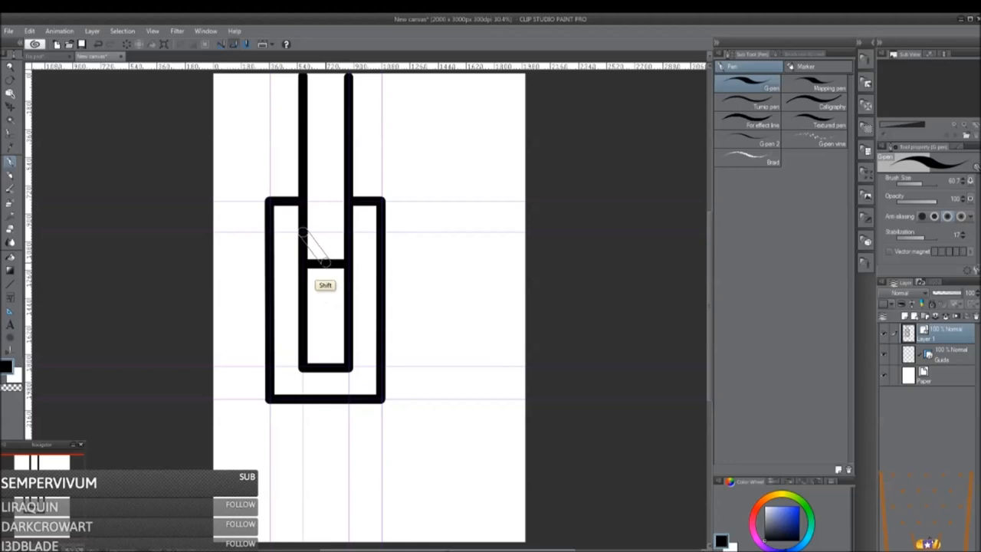
drag(303, 233, 321, 264)
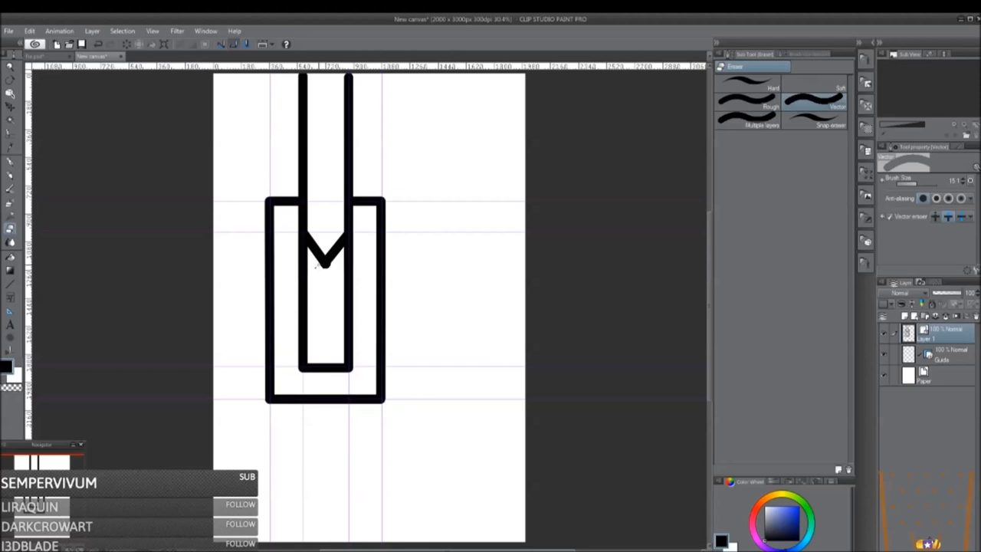
mouse_move(358, 254)
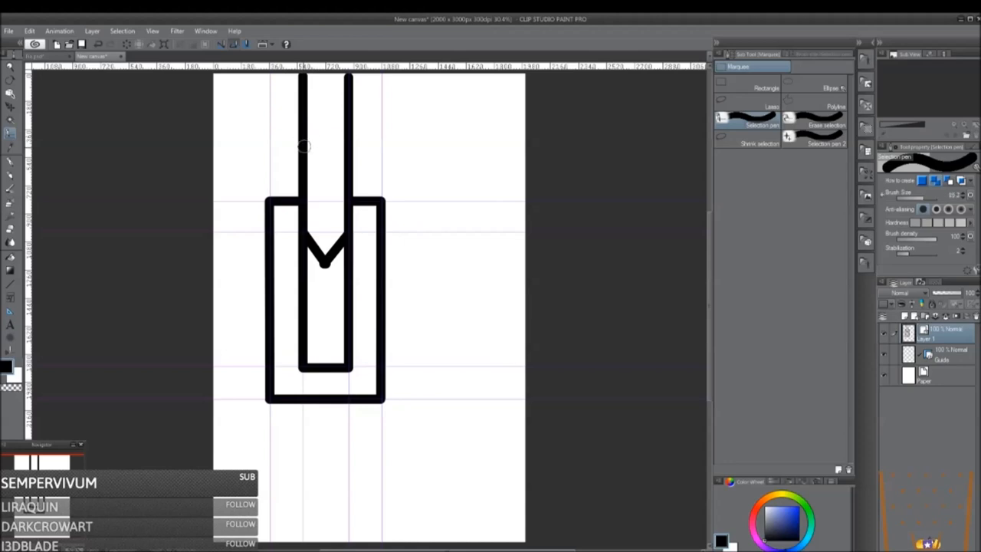
mouse_move(340, 182)
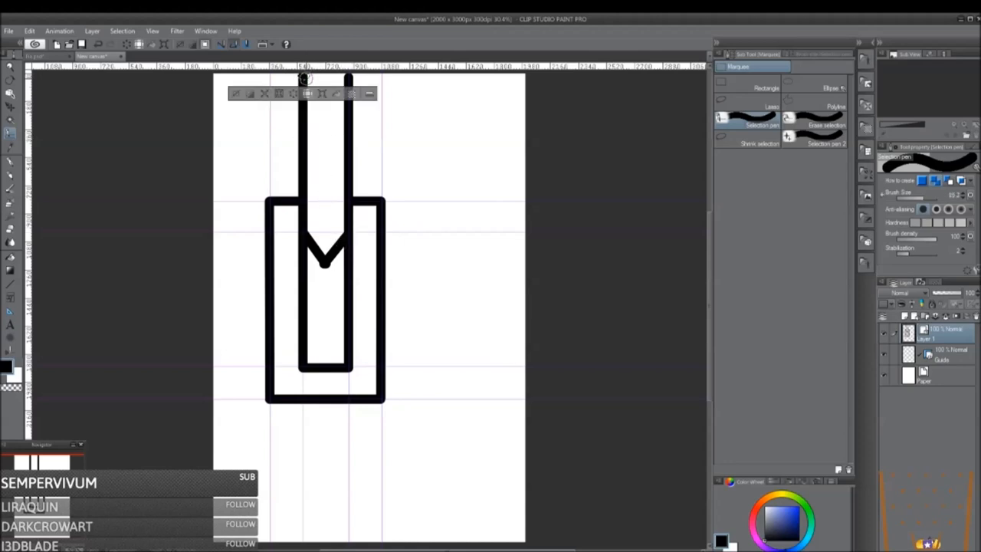
Step: Select the upper bars, then confirm the flipped copy placed below as the link's lower half
drag(303, 77, 303, 199)
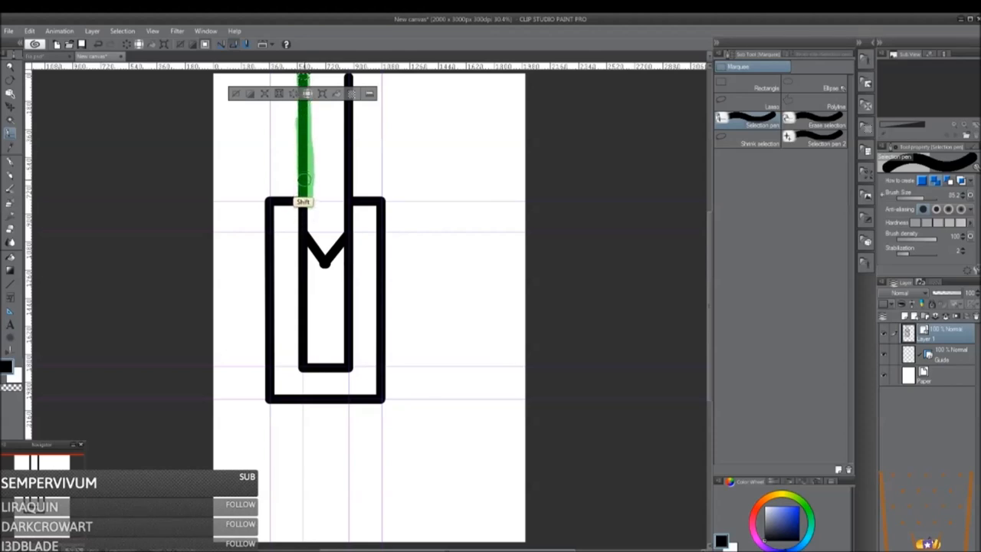
drag(303, 180, 329, 261)
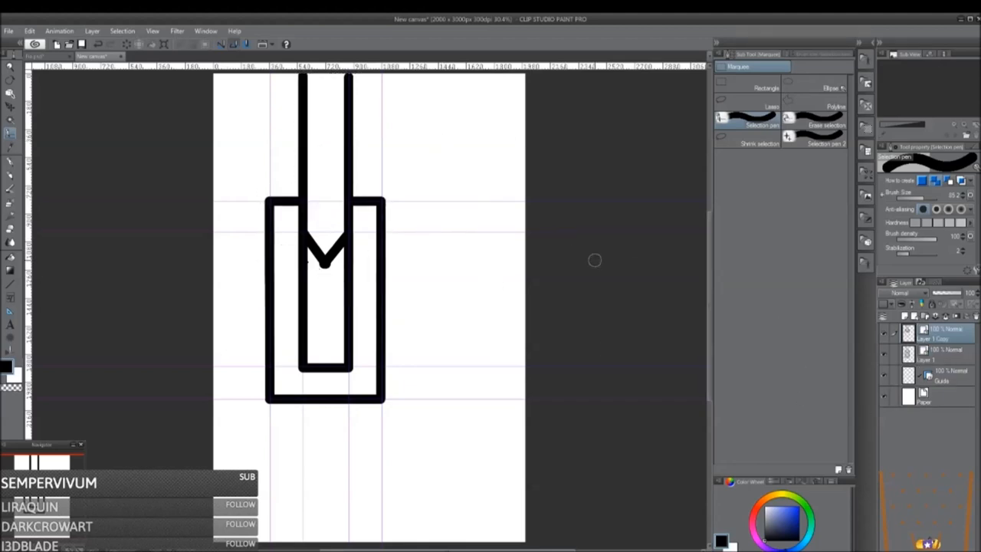
mouse_move(200, 110)
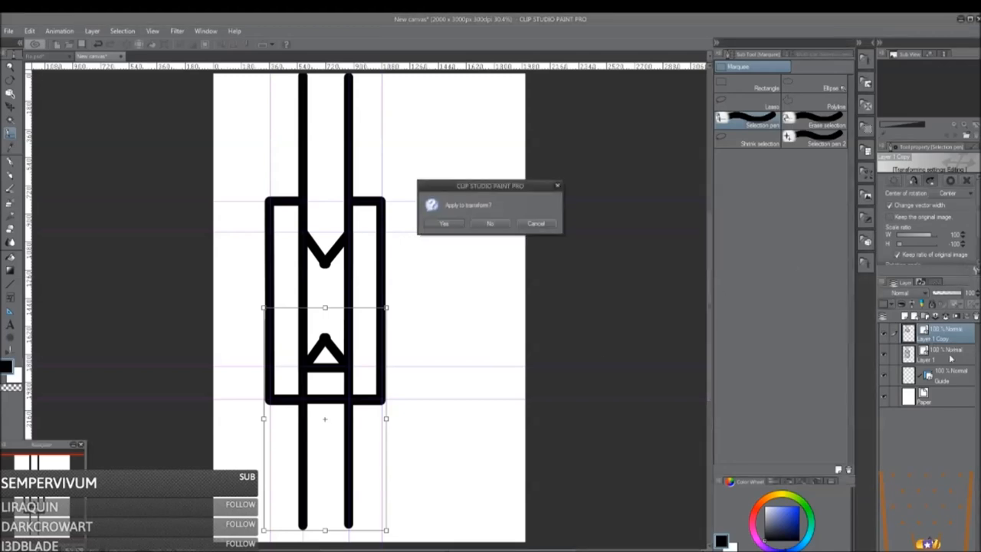
click(444, 224)
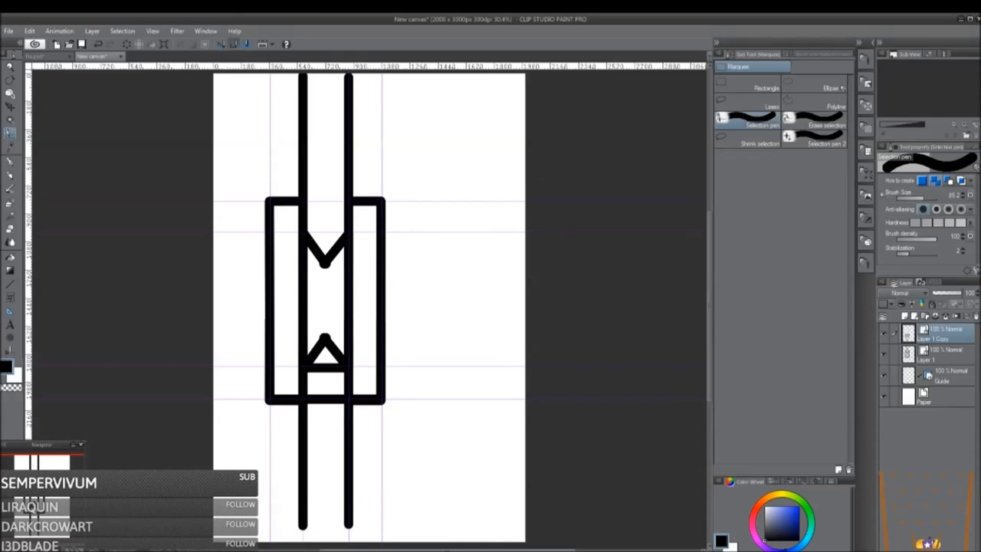
Step: Adjust the pasted copy's layer so it joins cleanly with the original link
click(931, 354)
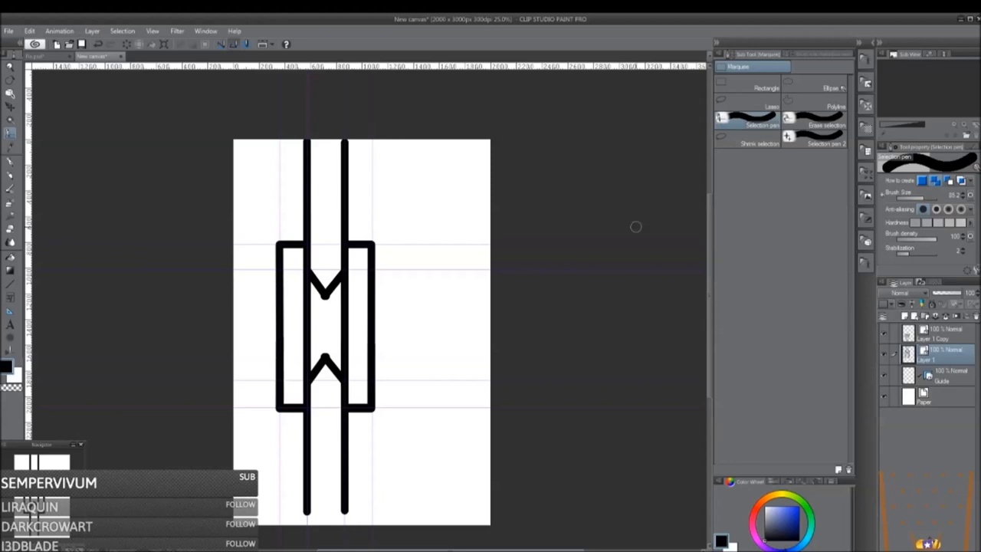
mouse_move(250, 233)
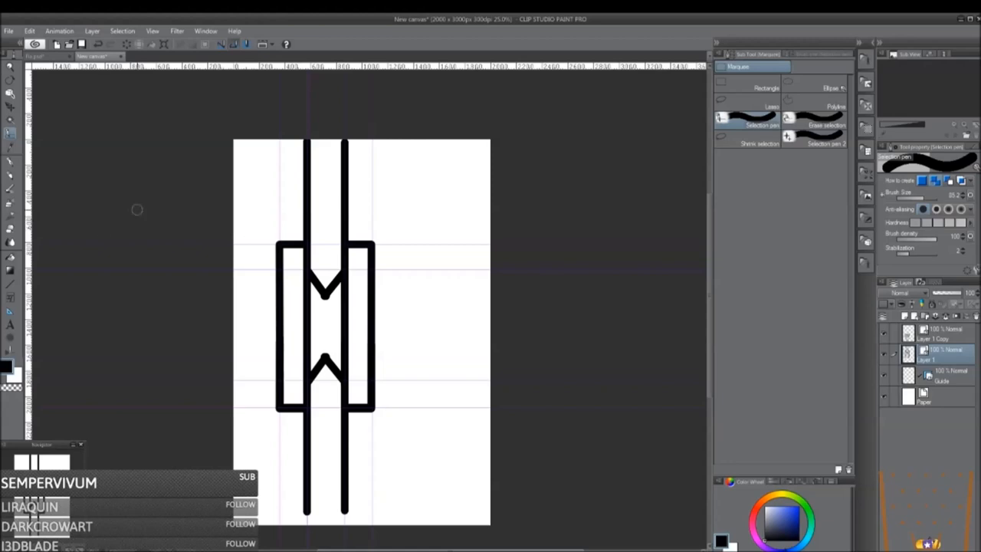
mouse_move(318, 290)
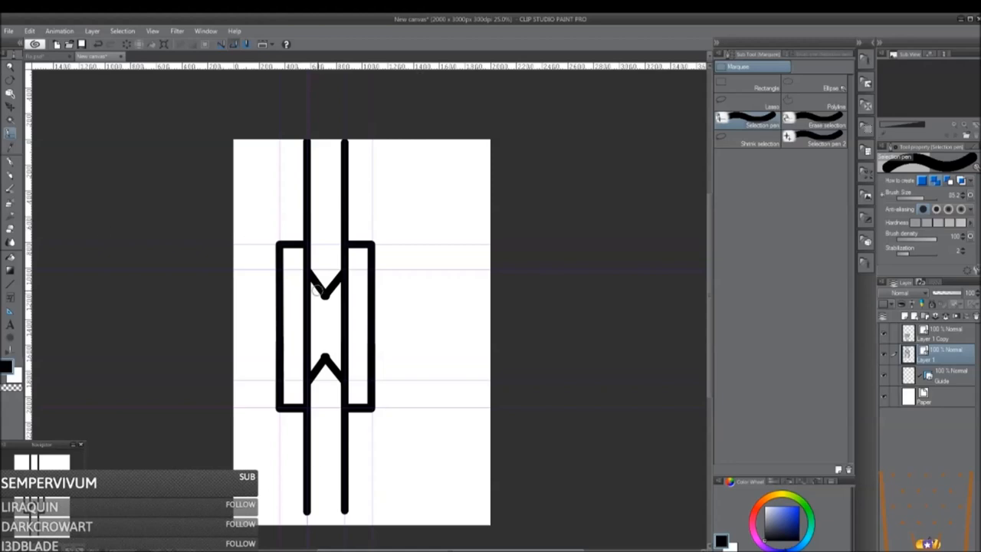
mouse_move(319, 338)
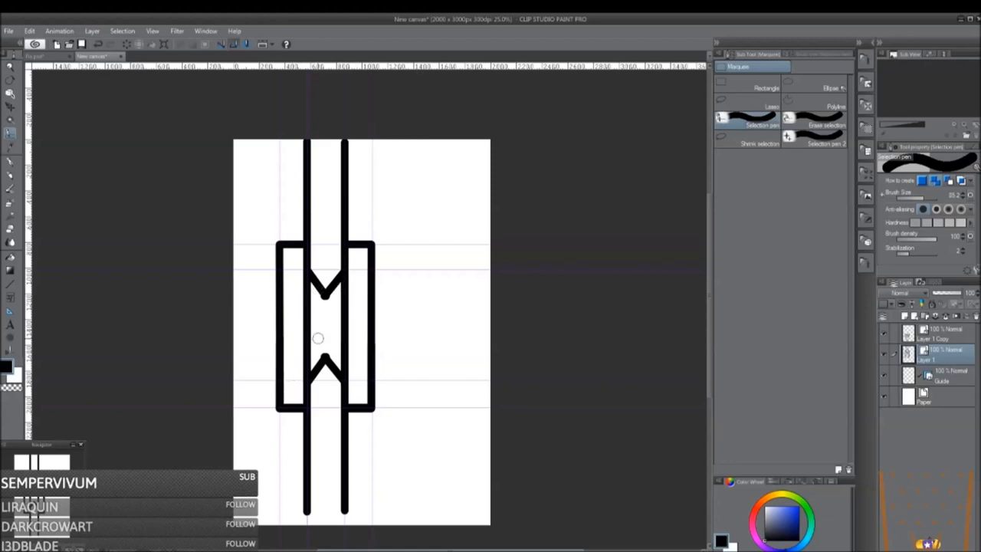
mouse_move(291, 229)
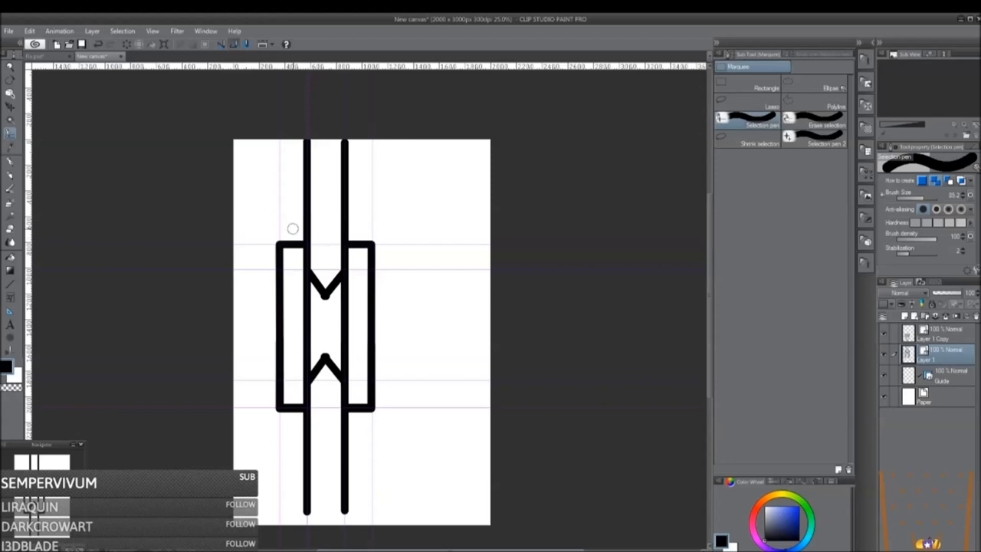
mouse_move(254, 196)
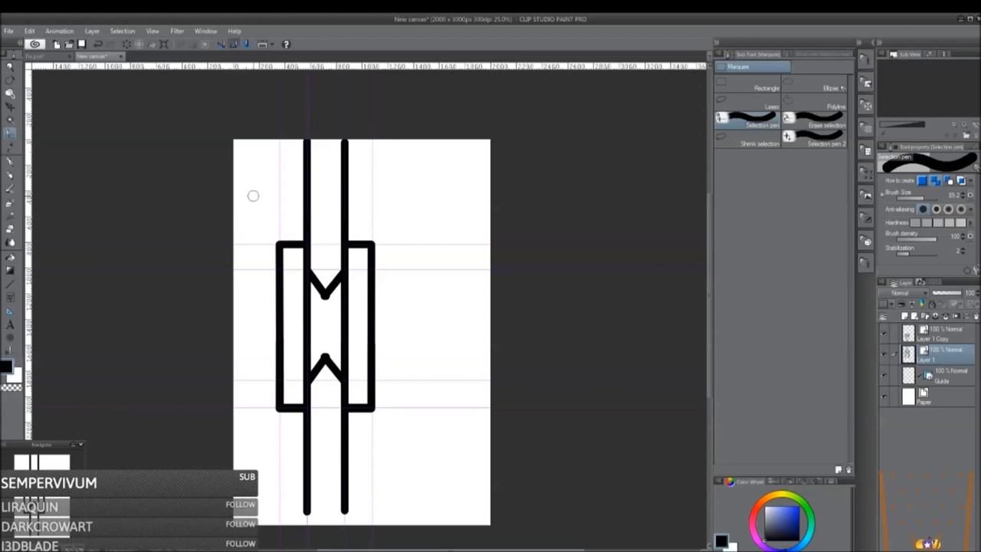
mouse_move(252, 426)
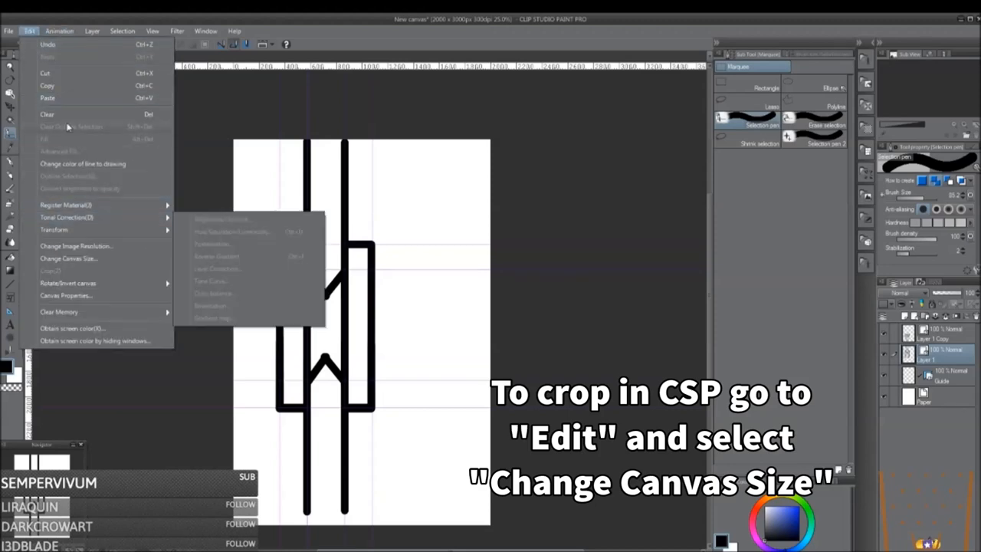
Step: Crop the canvas to a narrow strip tightly framing the chain link
click(69, 258)
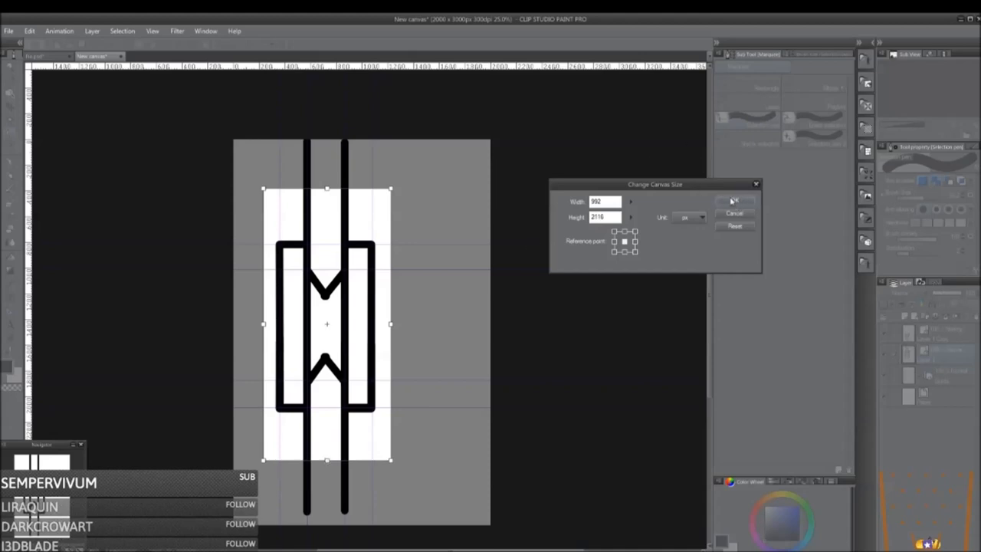
click(734, 201)
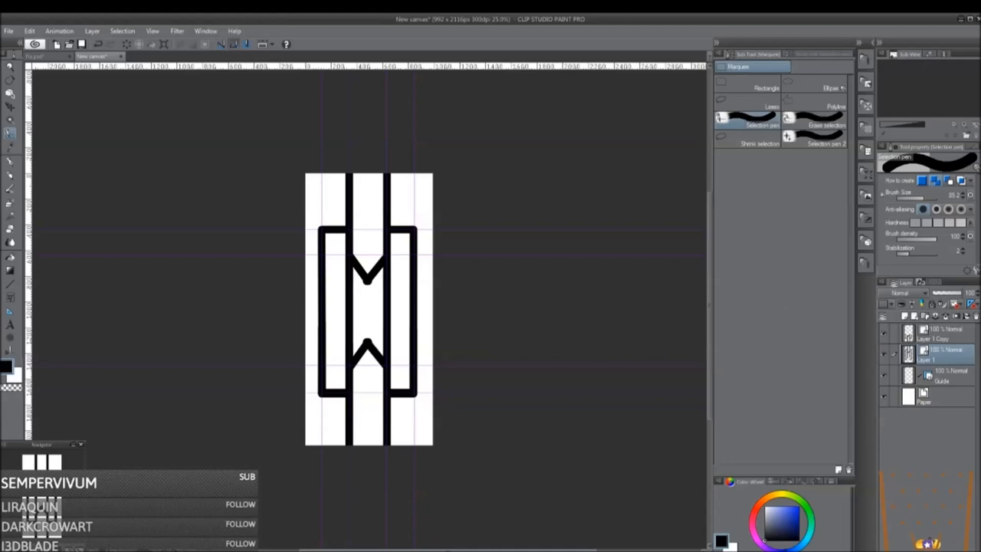
Step: Rasterize the chain link layer from the layer options
click(943, 334)
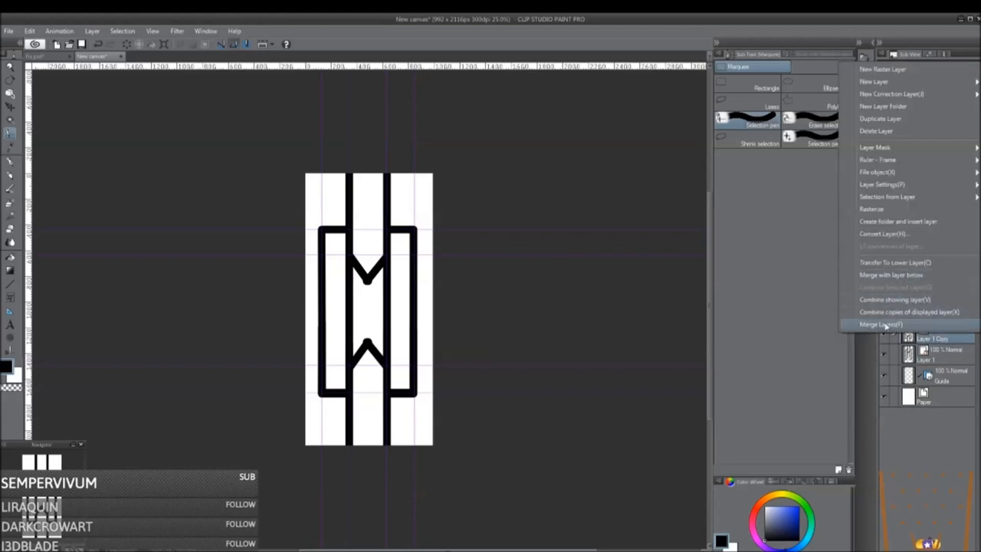
click(879, 323)
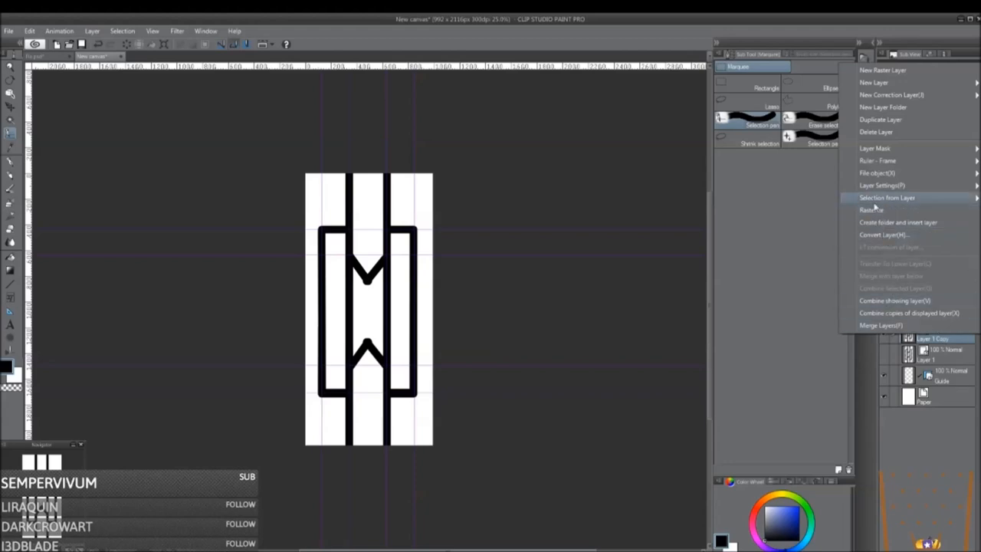
mouse_move(898, 222)
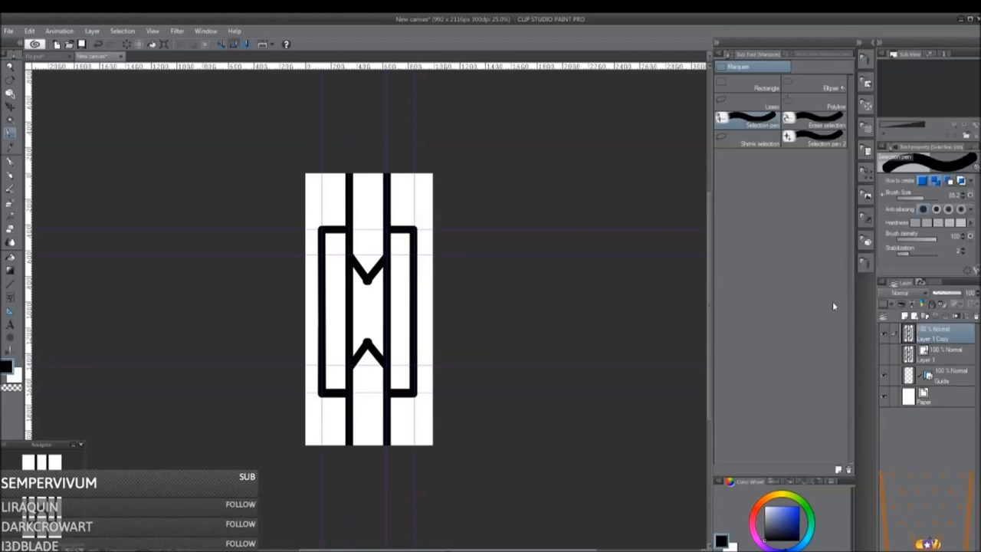
mouse_move(389, 233)
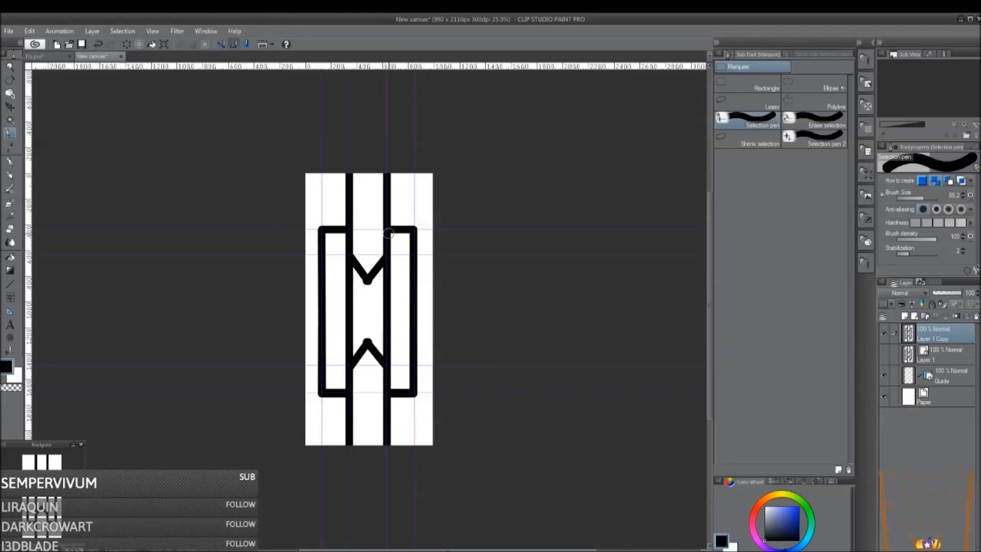
mouse_move(799, 321)
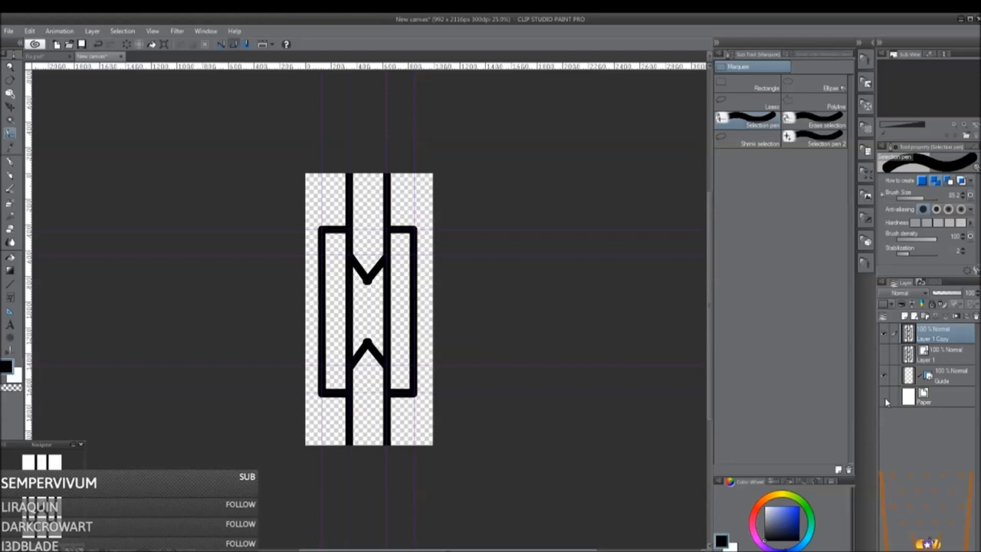
mouse_move(239, 212)
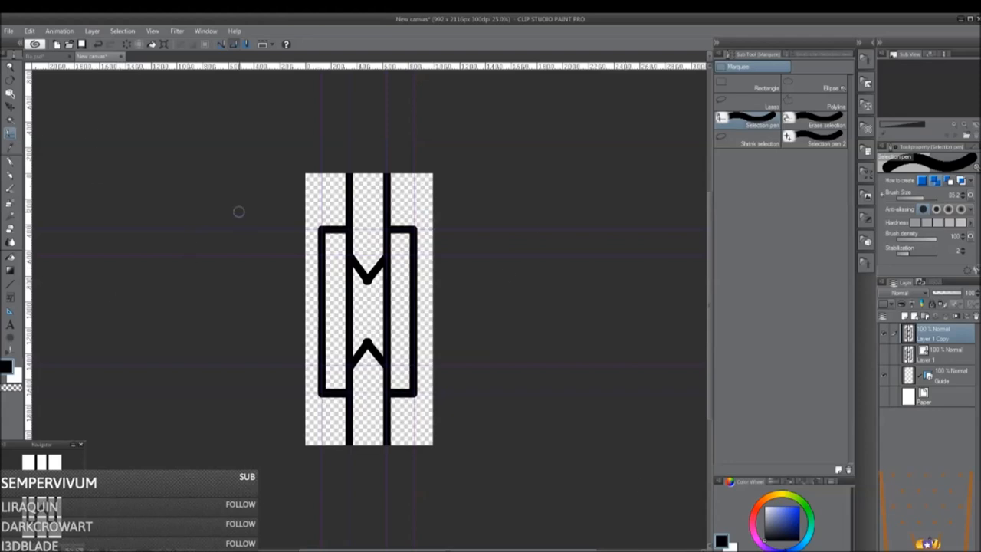
mouse_move(36, 80)
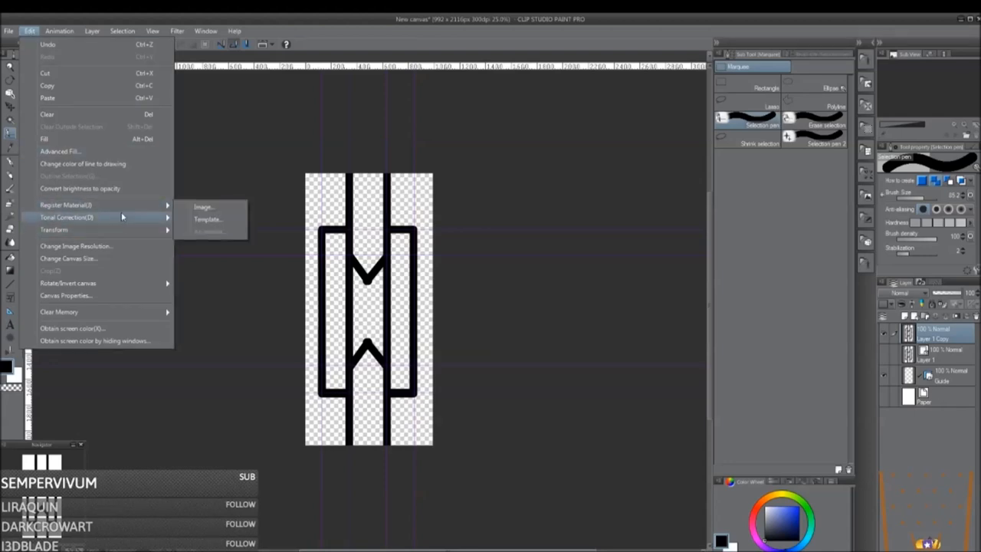
mouse_move(203, 211)
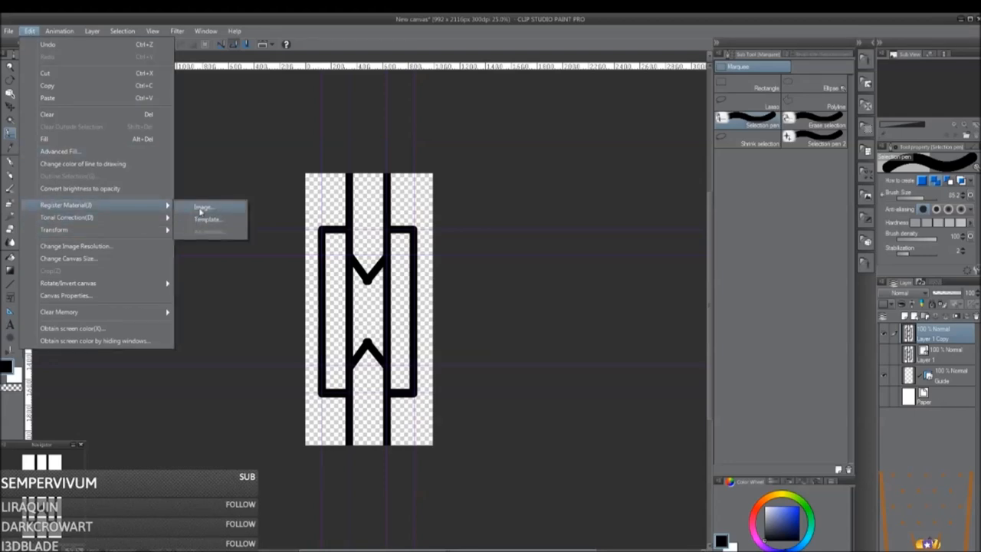
Step: Register the link as image material 'Chain' saved under Monochromatic pattern
click(205, 207)
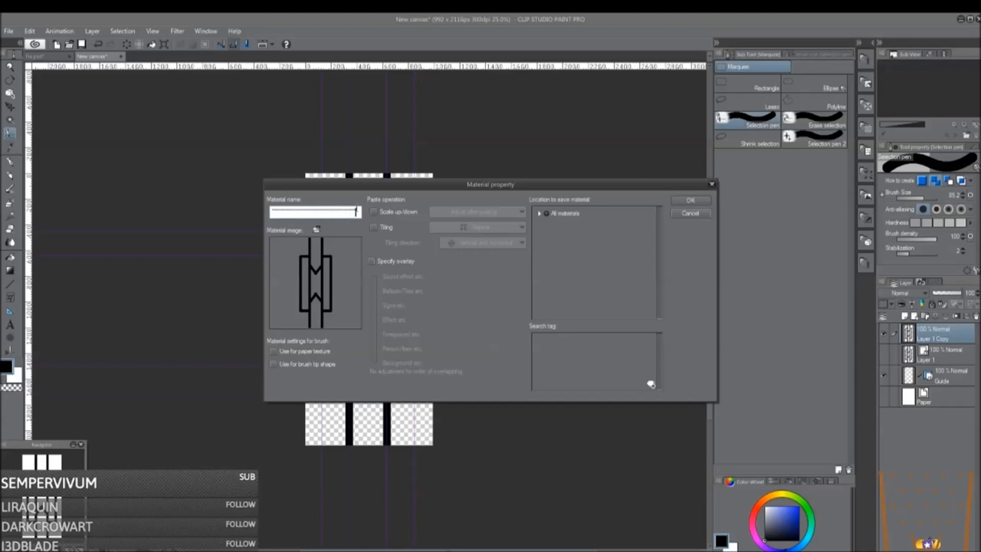
text(Chain)
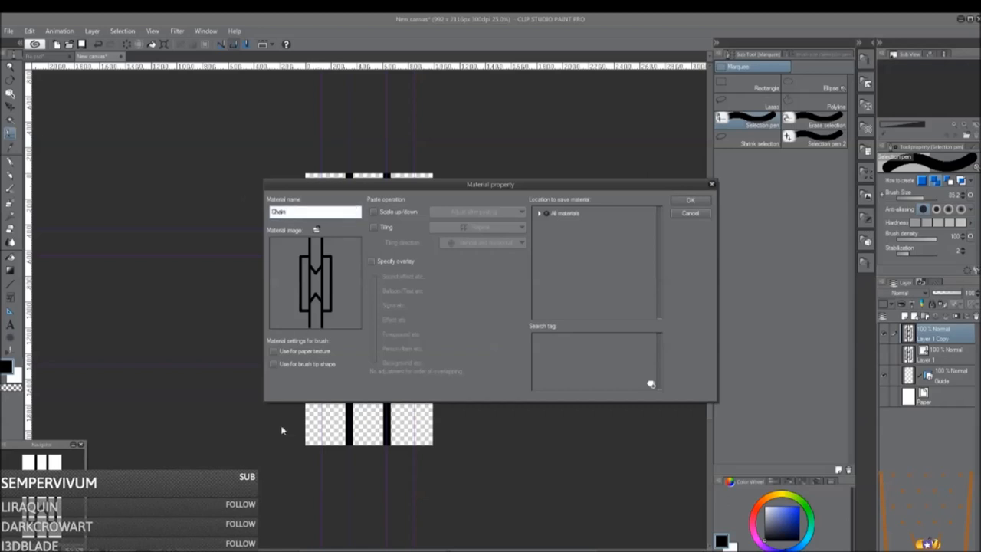
click(273, 363)
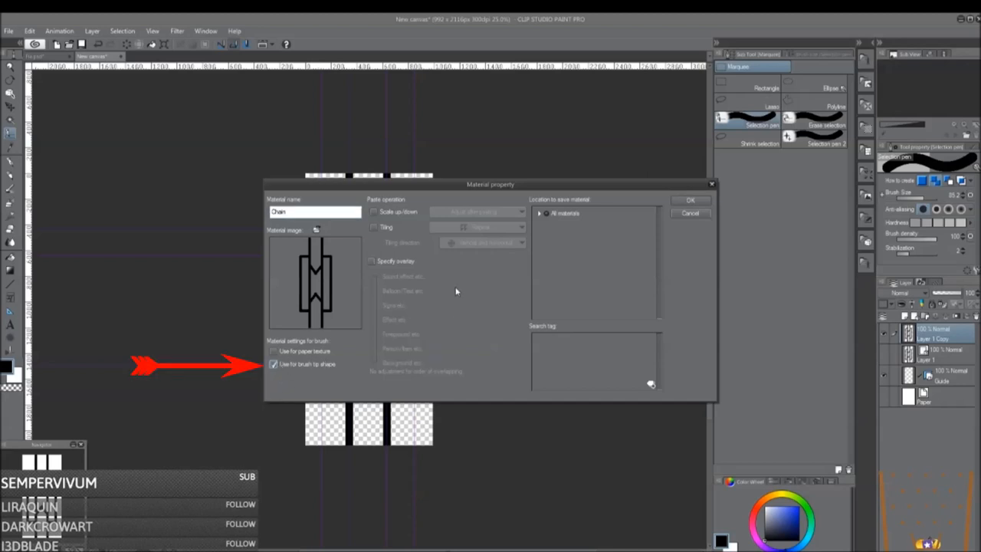
mouse_move(567, 223)
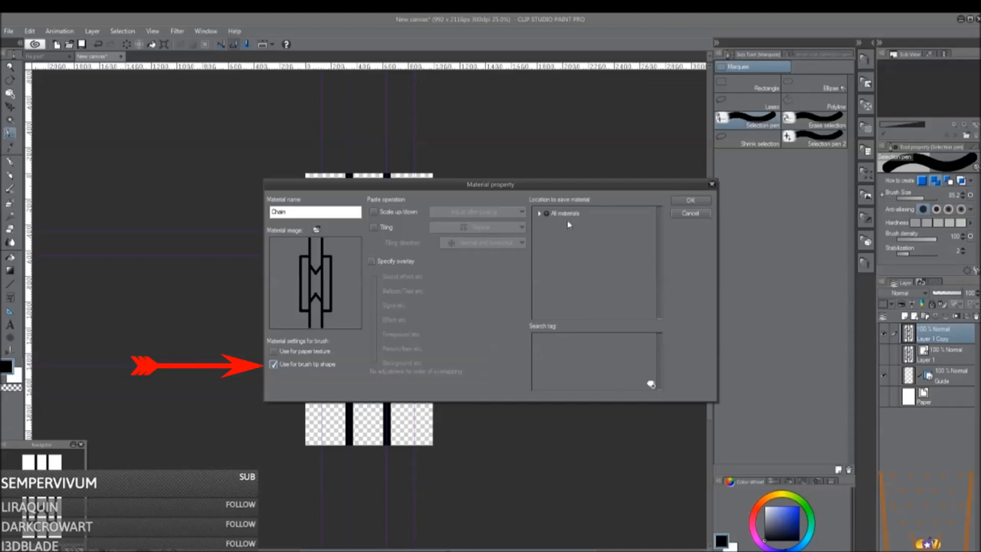
click(538, 213)
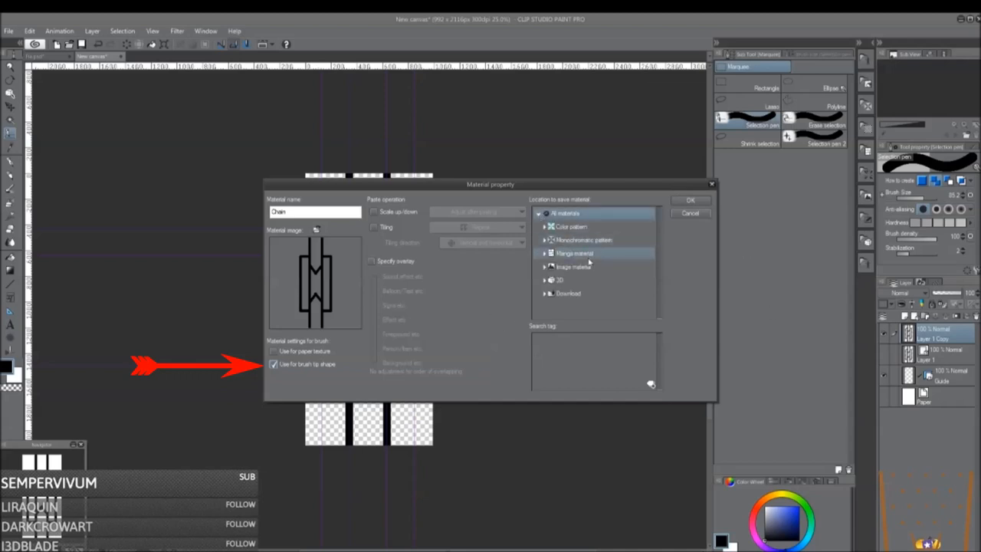
click(582, 239)
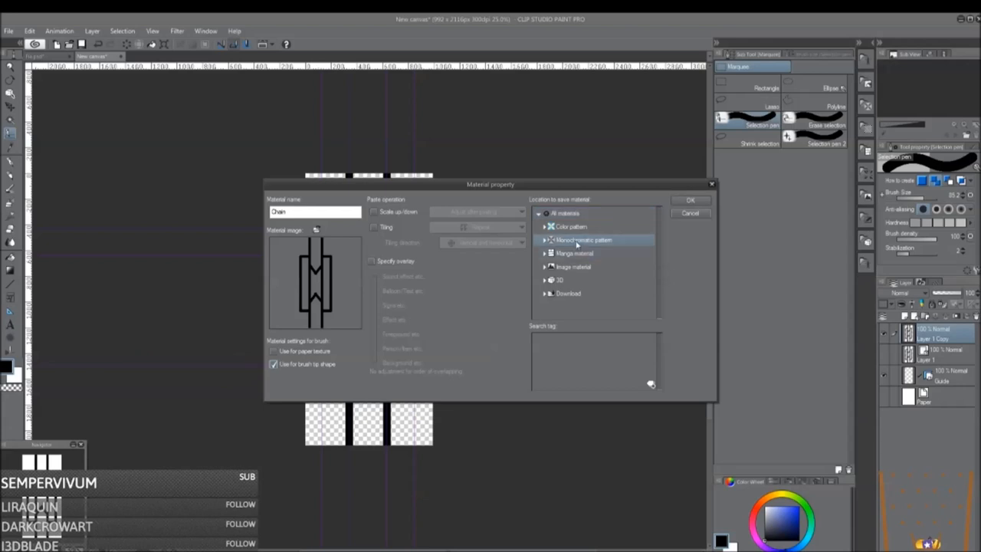
mouse_move(642, 377)
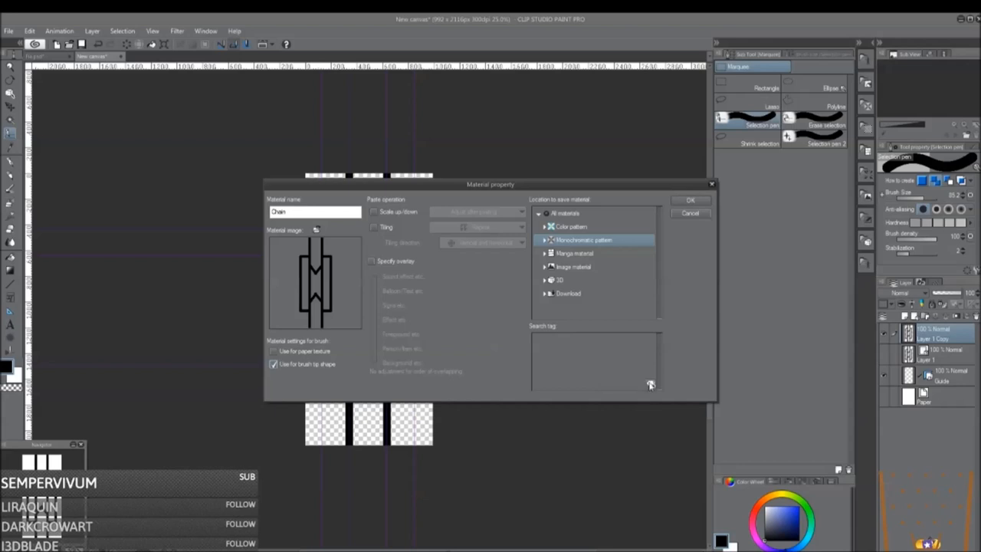
Step: Add the search tag 'Chain' and finish registering the brush-tip material
click(582, 342)
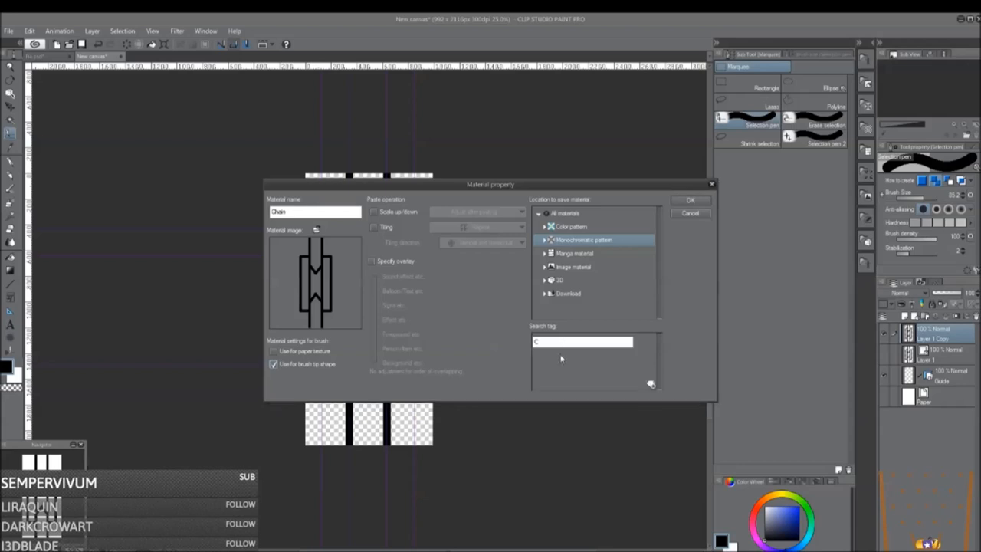
text(hain)
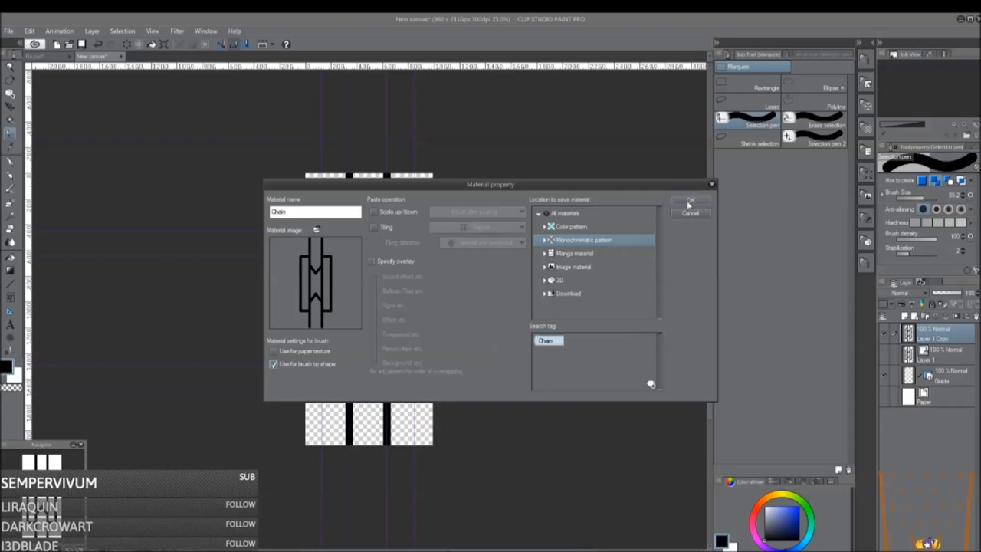
click(689, 202)
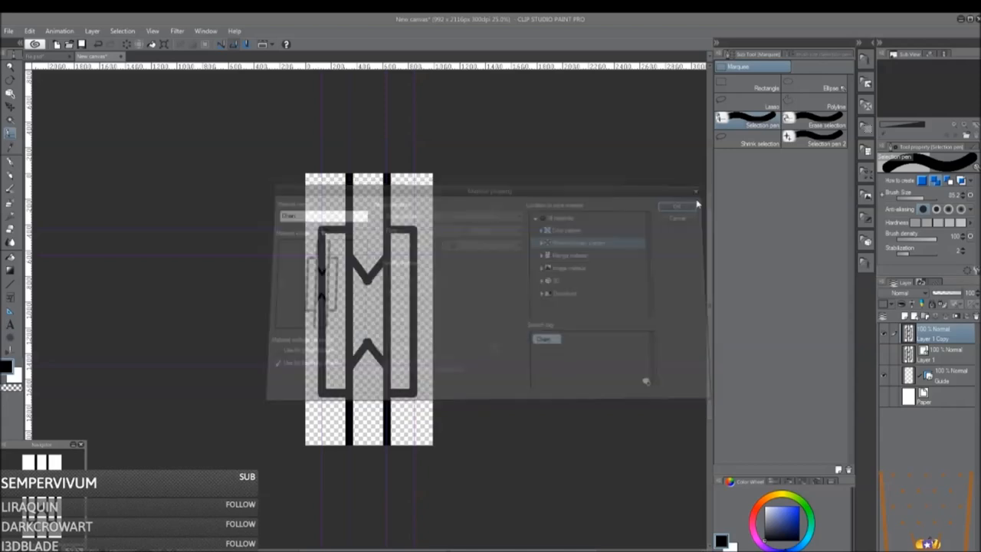
Step: Create a new blank canvas with the default settings
click(676, 205)
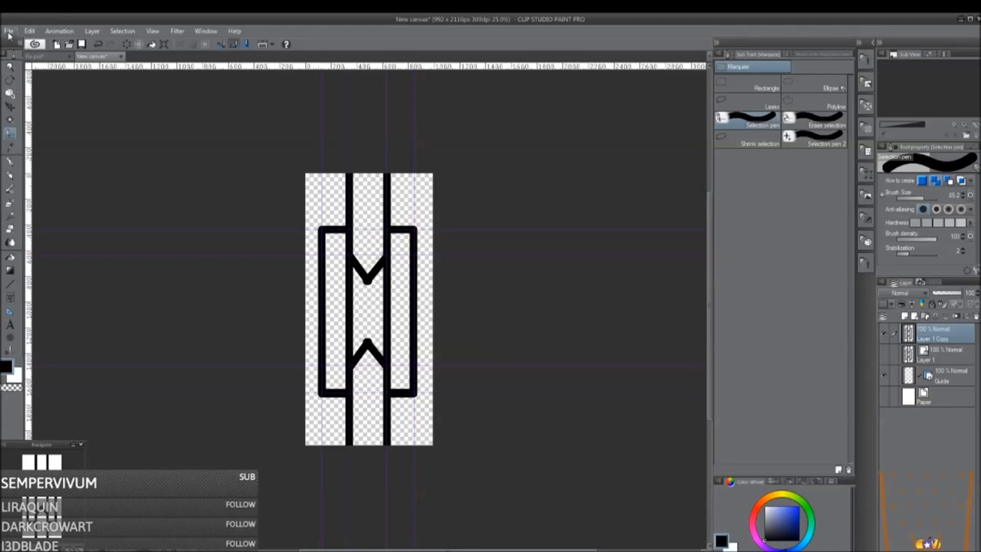
click(9, 30)
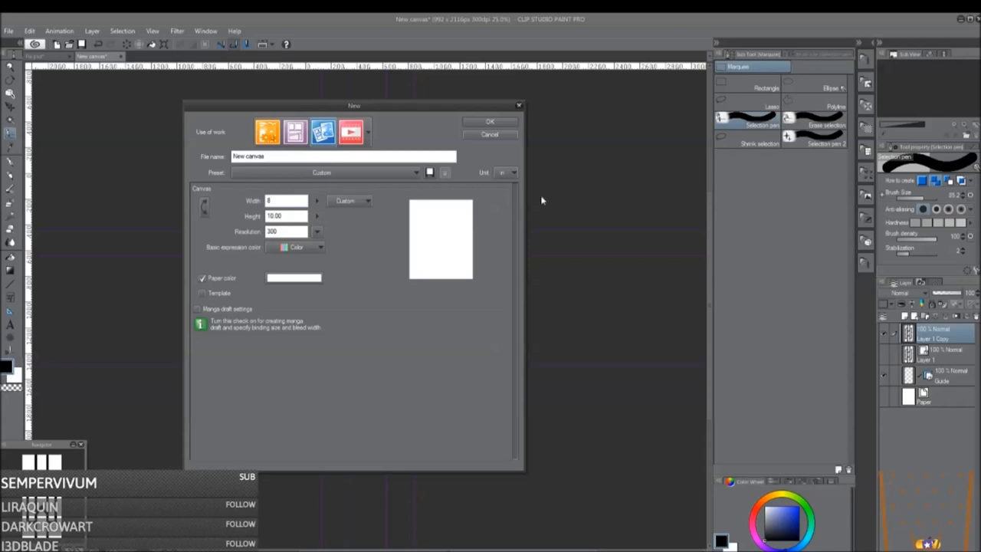
click(491, 121)
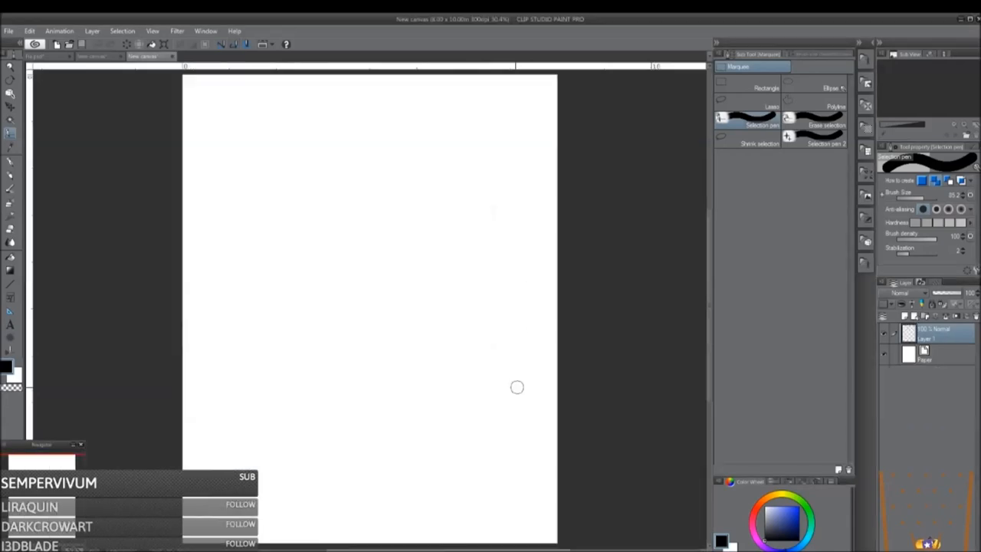
mouse_move(389, 60)
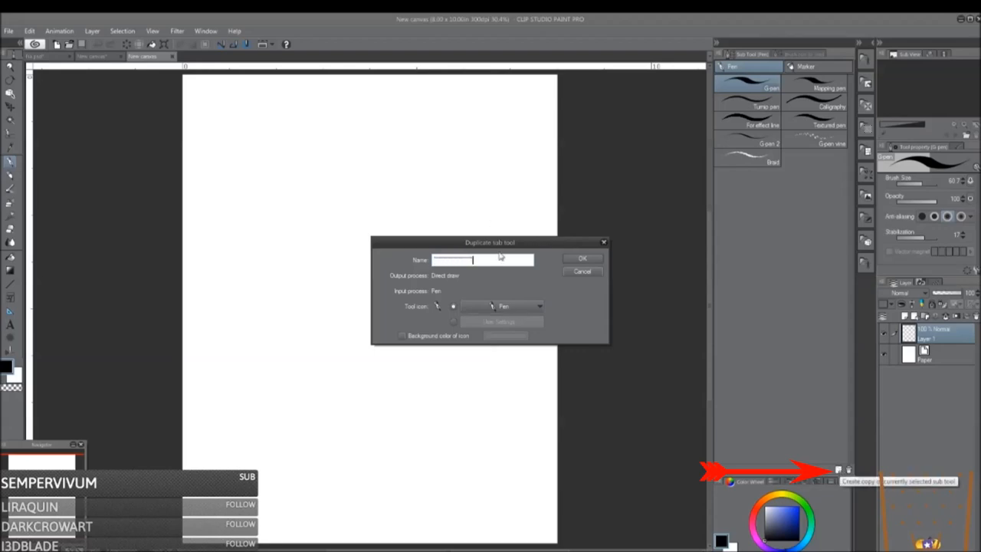
Step: Name the duplicated pen sub tool Chain and confirm it
text(Chal)
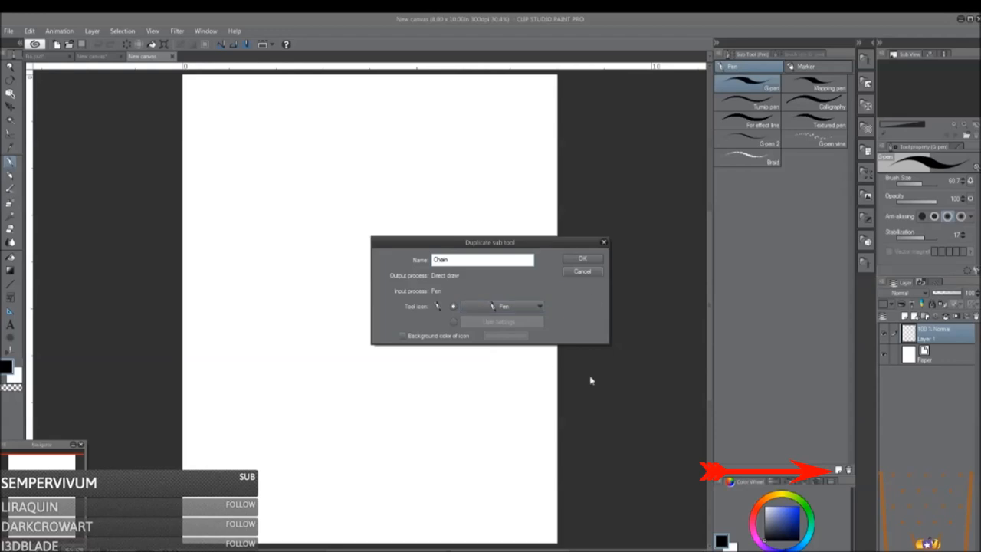
click(582, 258)
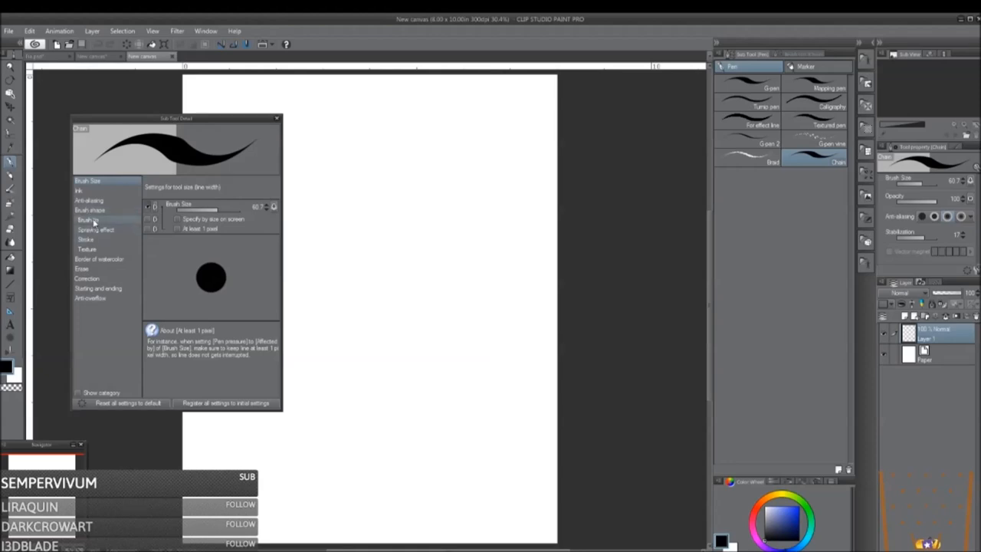
Step: Set the brush tip shape to Material and choose the Chain image material as the tip
click(89, 219)
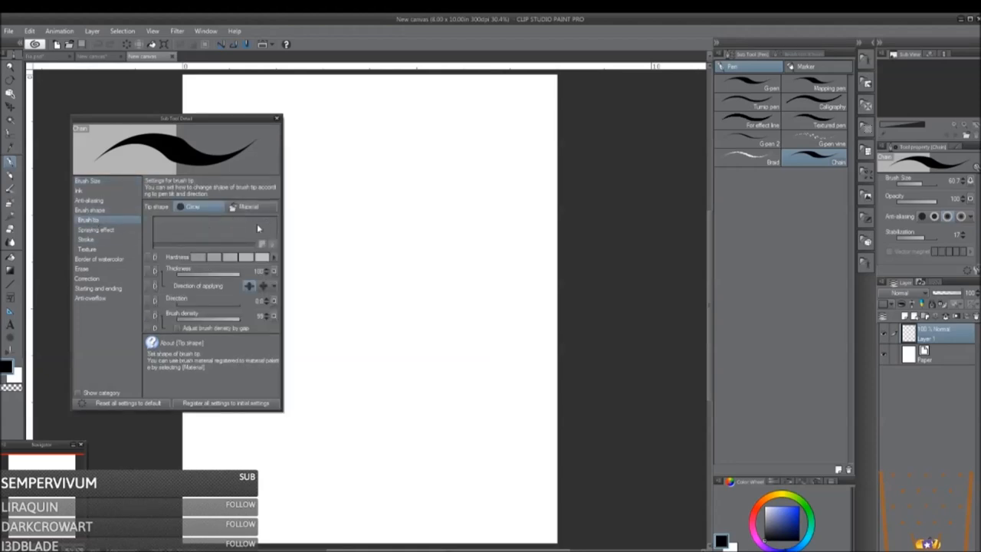
click(248, 205)
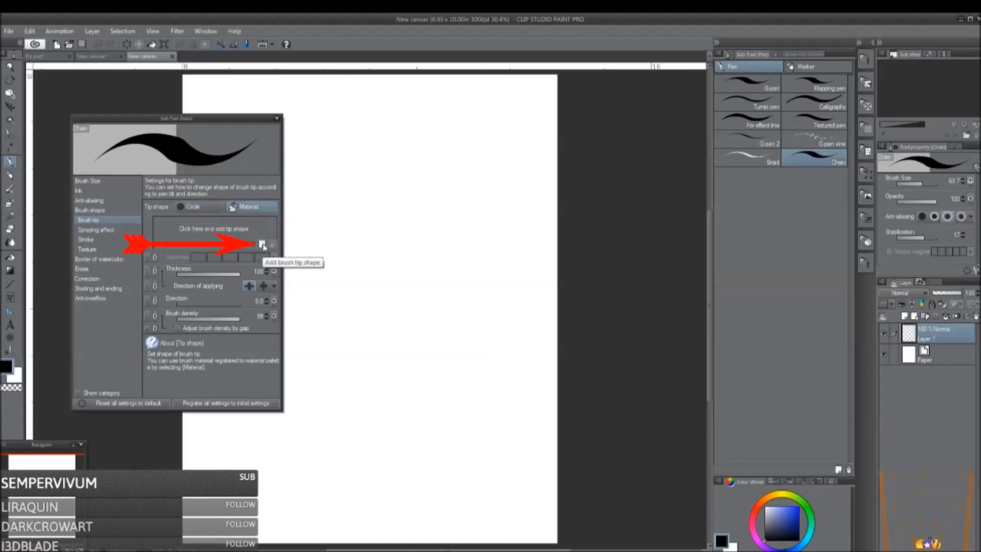
click(262, 243)
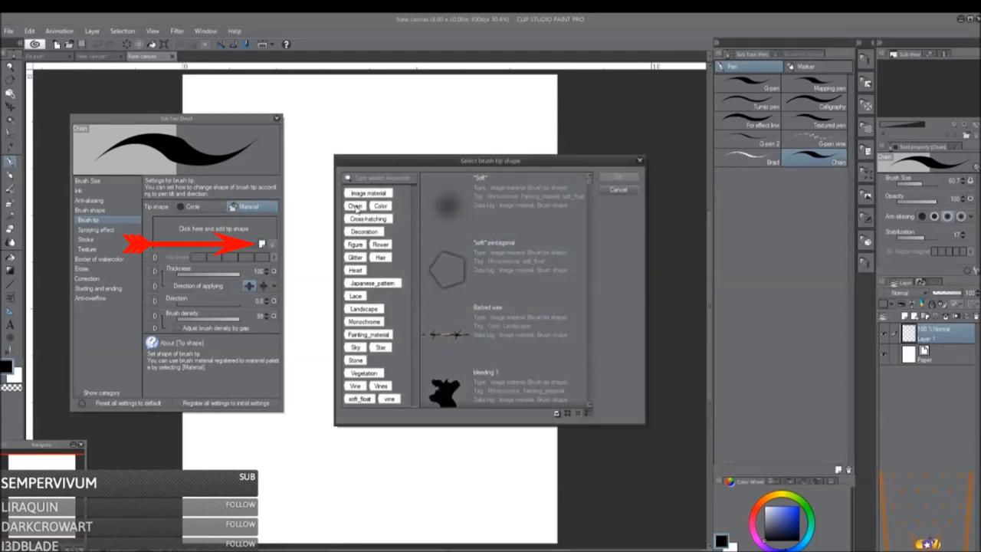
click(354, 206)
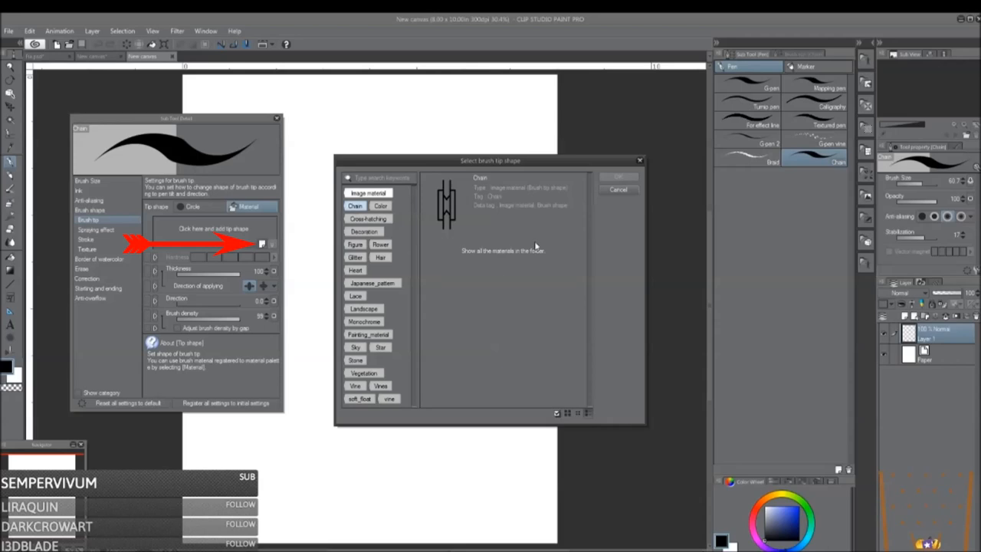
click(503, 200)
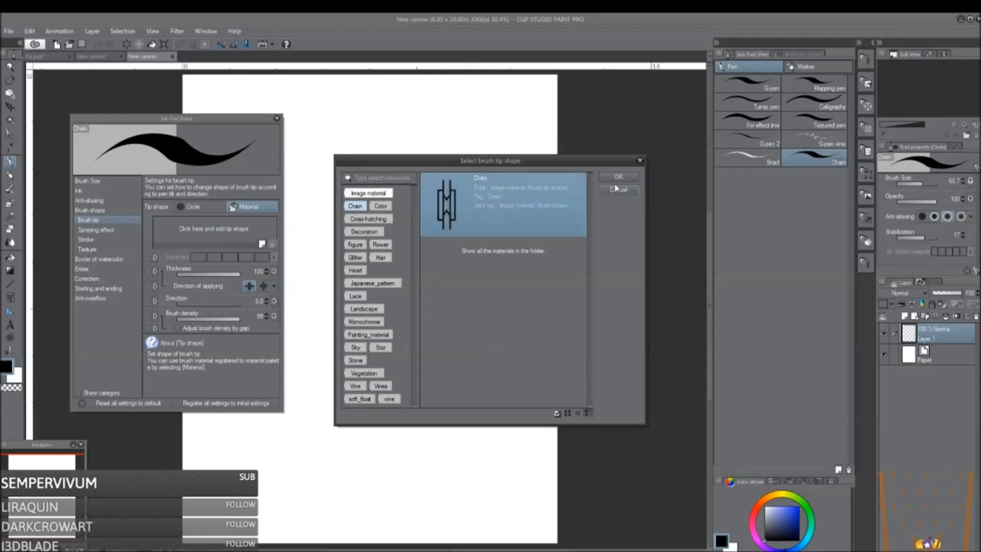
click(618, 176)
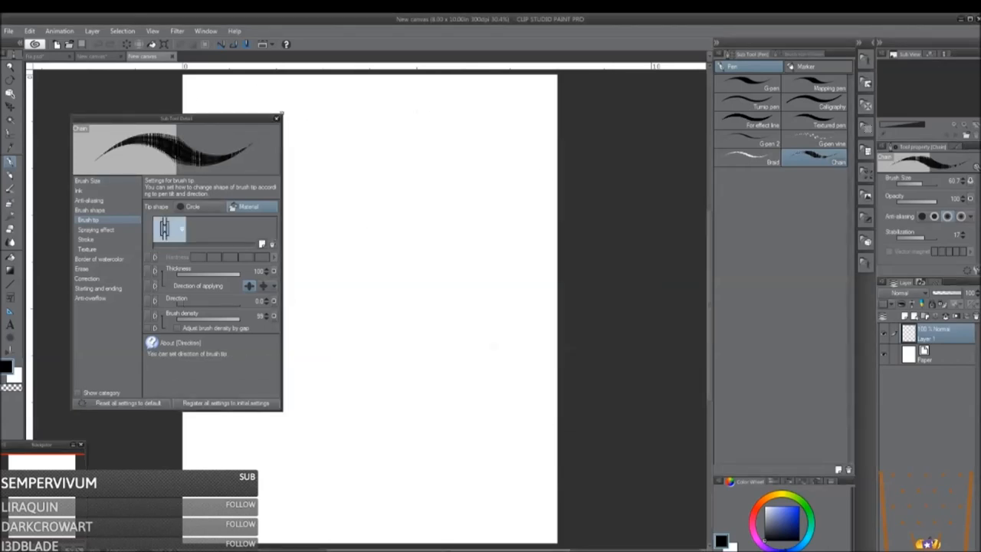
Step: Turn on Ribbon in the Stroke settings so chain links join continuously
click(87, 239)
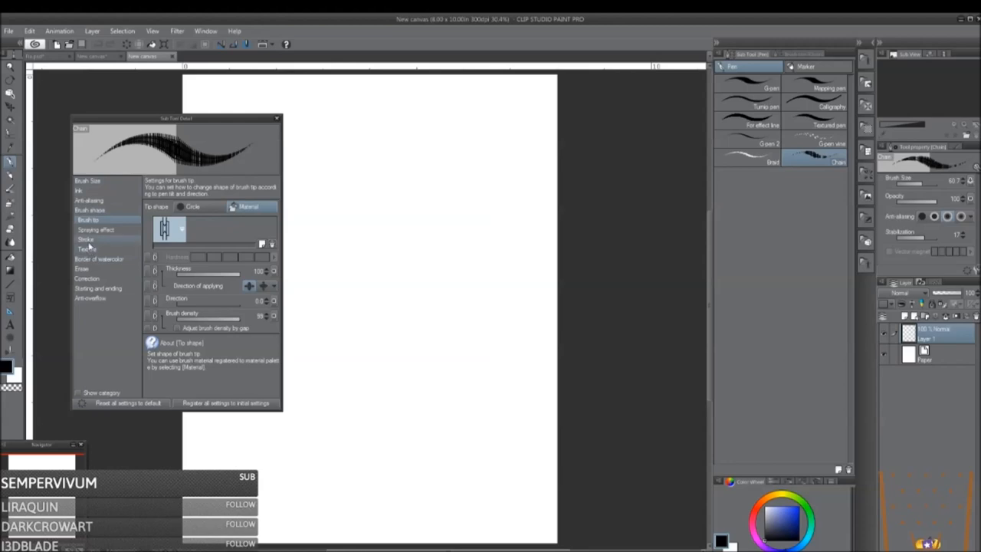
click(86, 239)
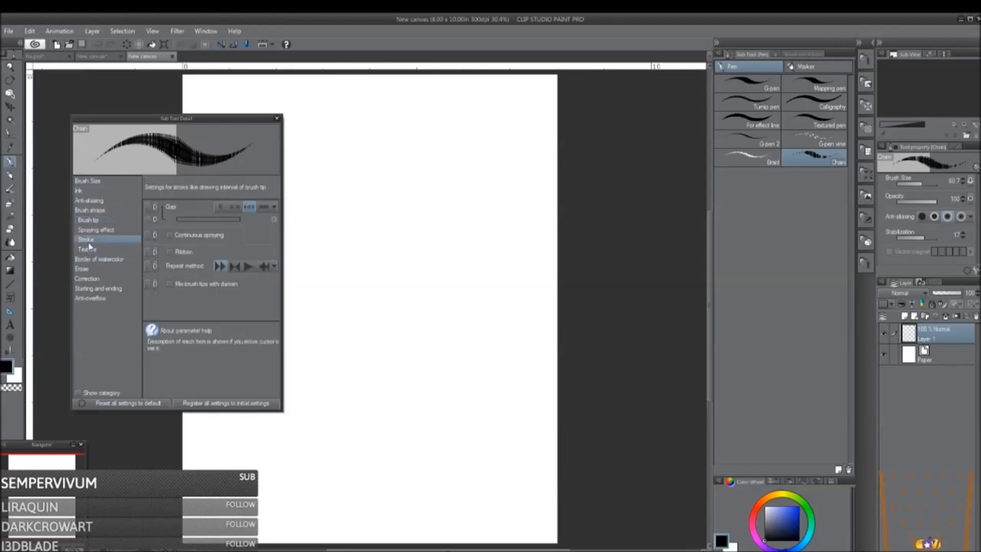
mouse_move(170, 258)
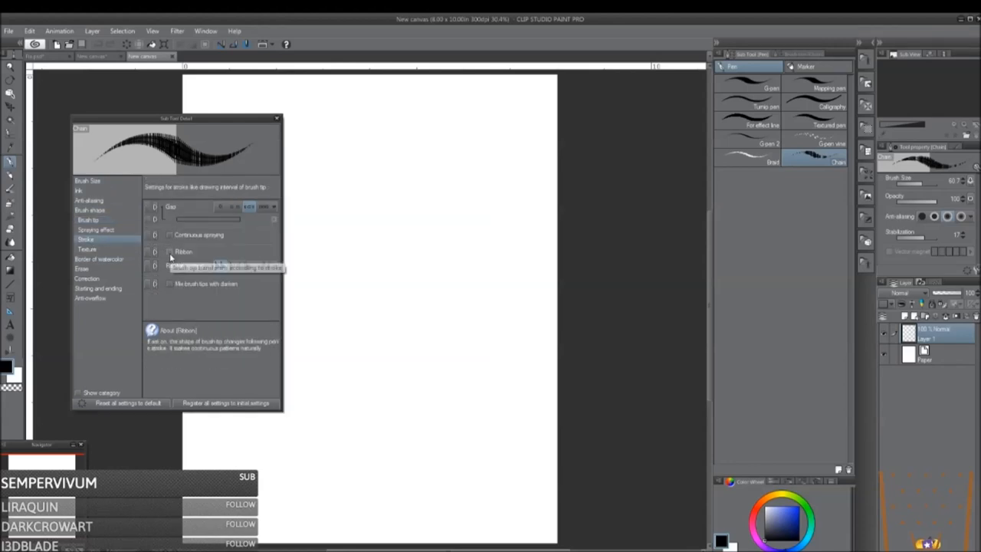
click(168, 252)
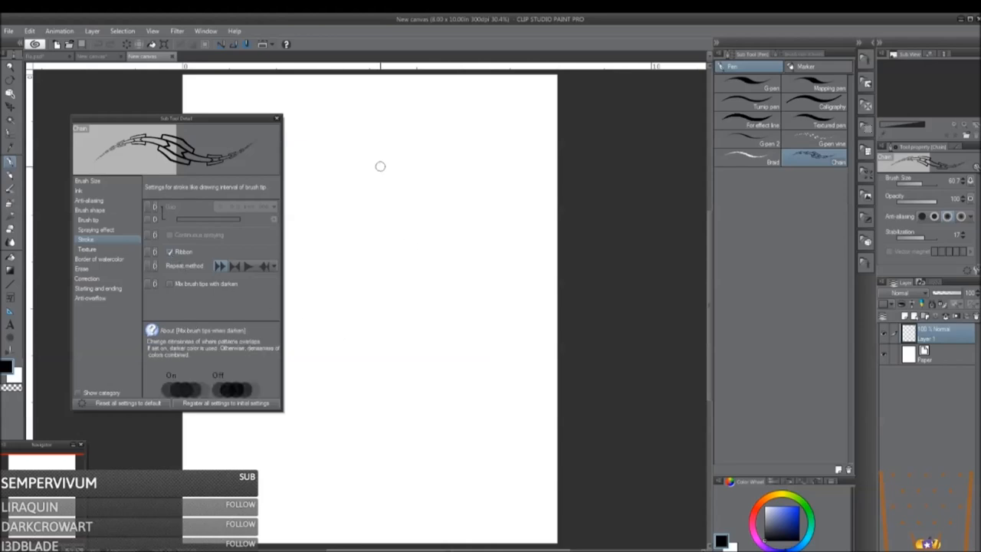